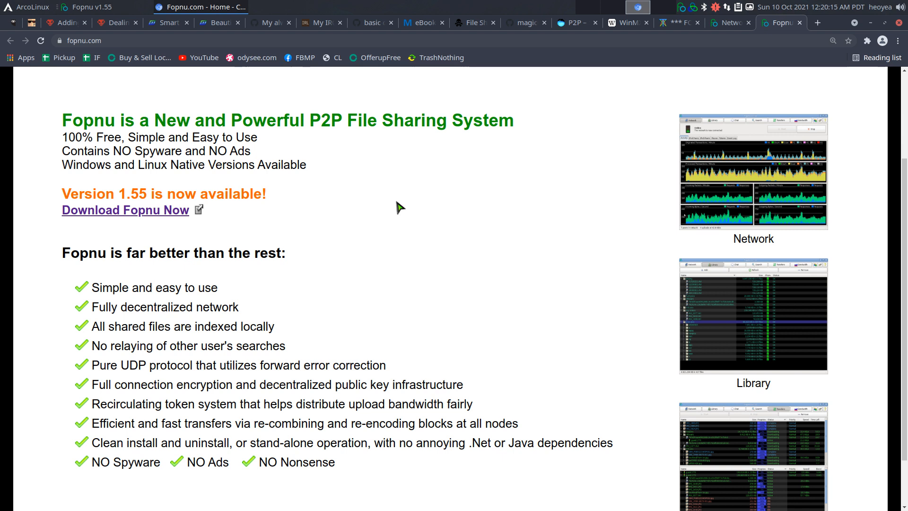
mouse_move(207, 150)
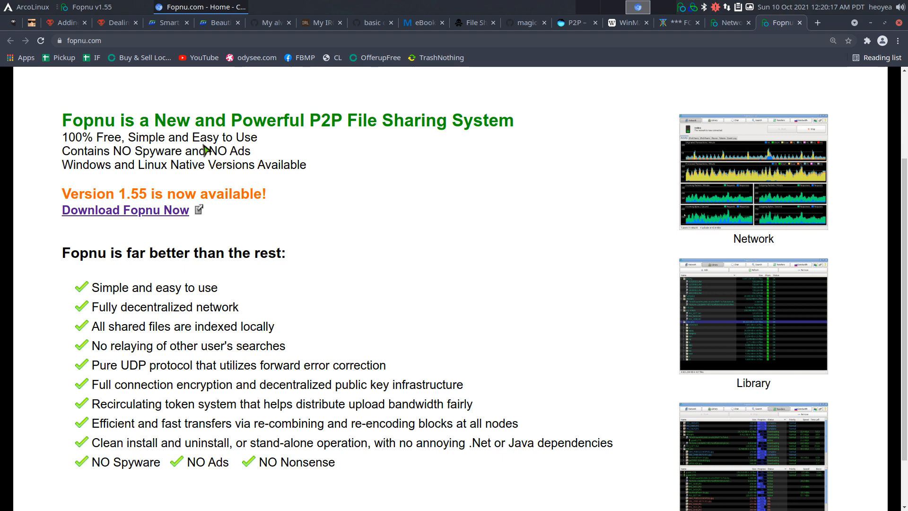
Highlight the 'NO Spyware and NO Ads' feature lines on fopnu.com, then switch to Fopnu v1.55.
drag(114, 151, 251, 151)
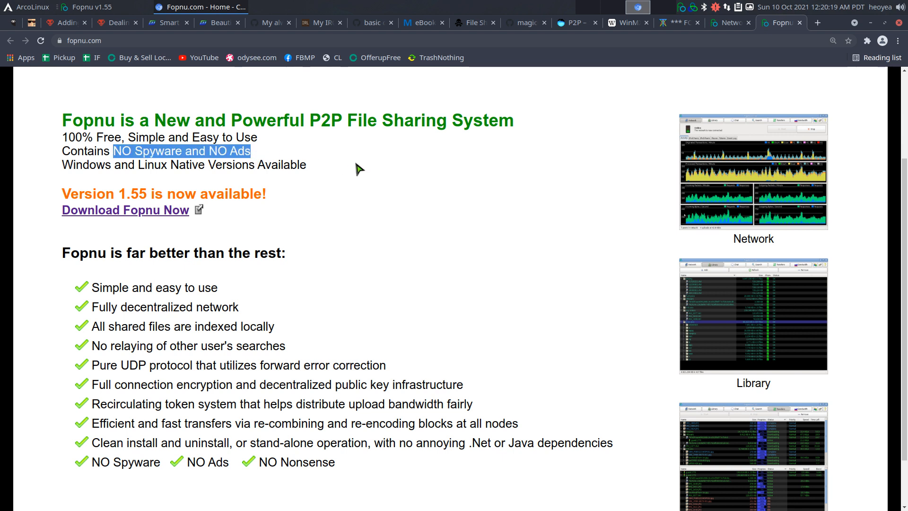
click(359, 168)
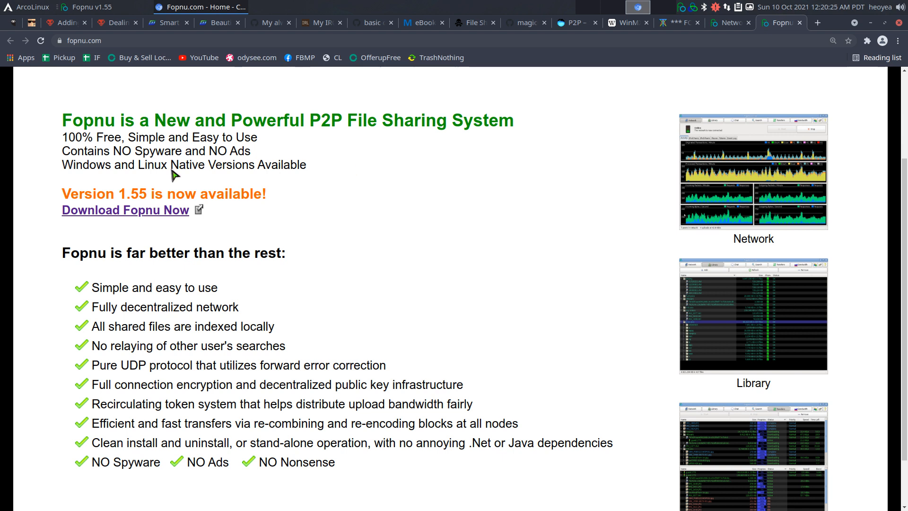
drag(62, 164, 281, 164)
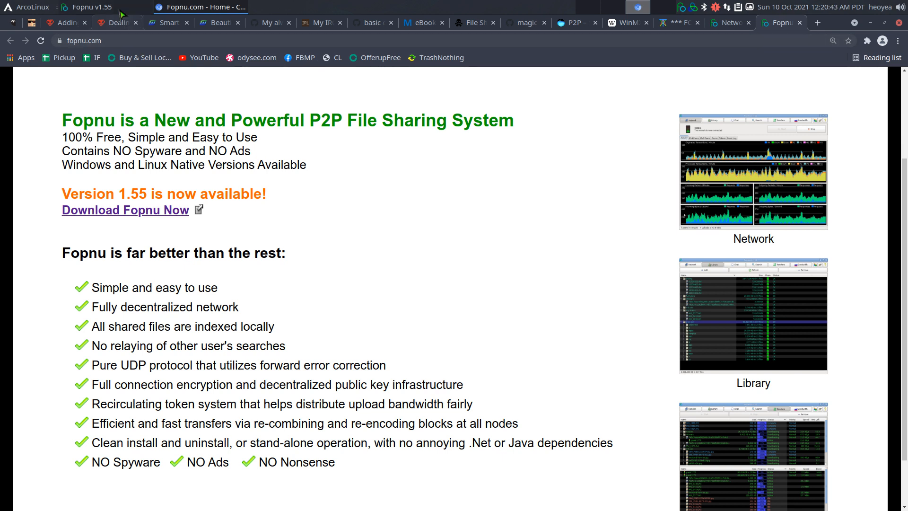
click(85, 6)
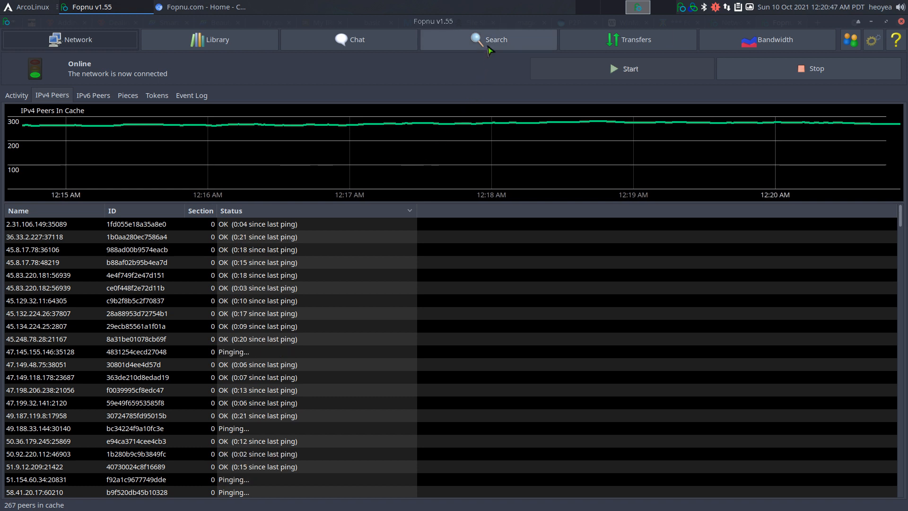
mouse_move(483, 78)
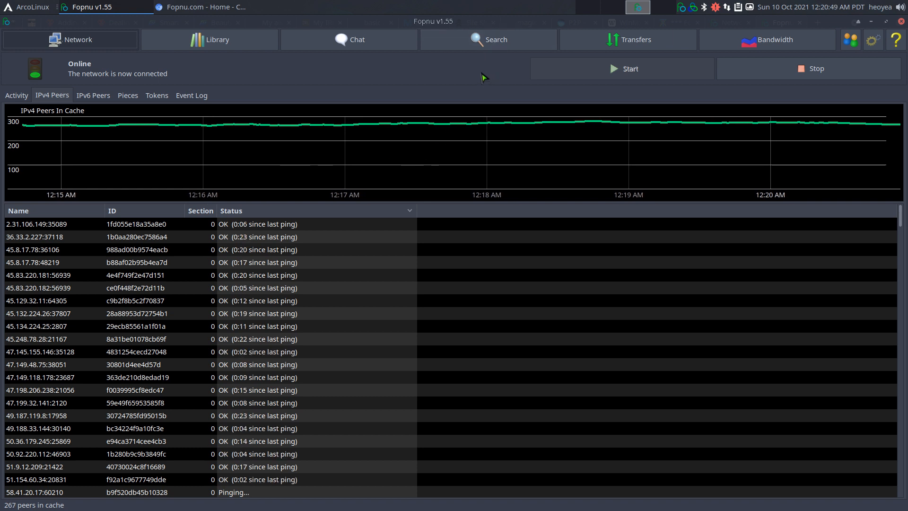
Search the Fopnu network for 'ubuntu' from the Search page.
click(488, 40)
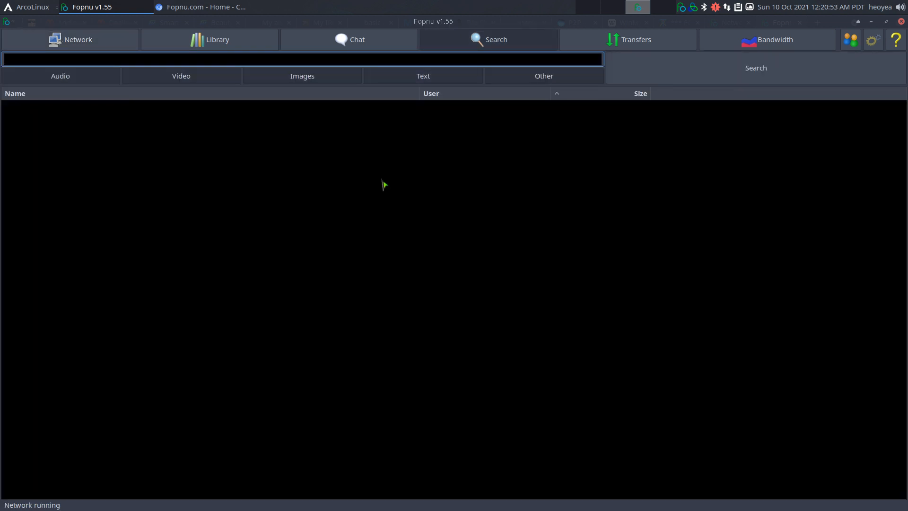
text(ubuntu)
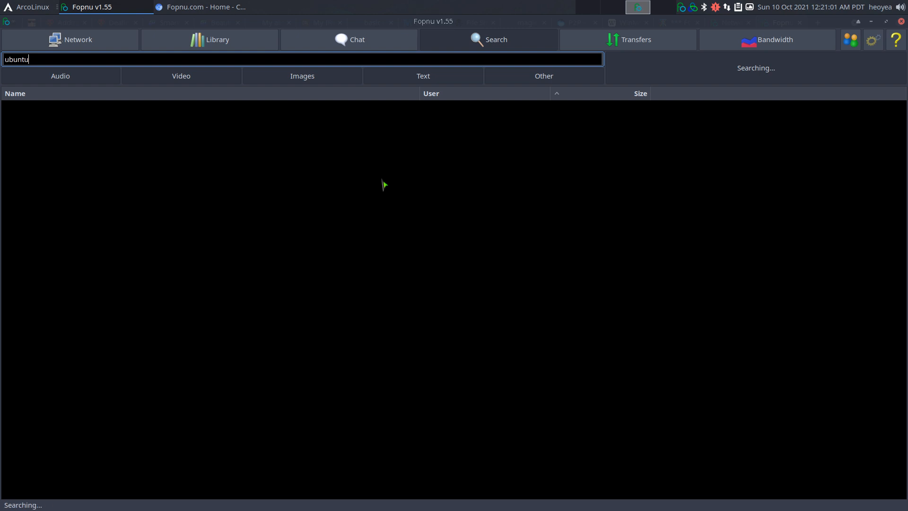
mouse_move(480, 196)
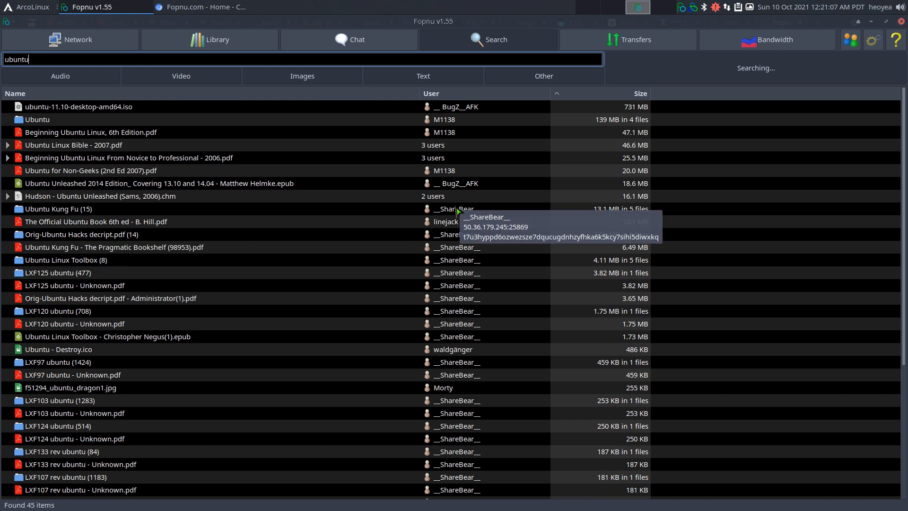
mouse_move(459, 199)
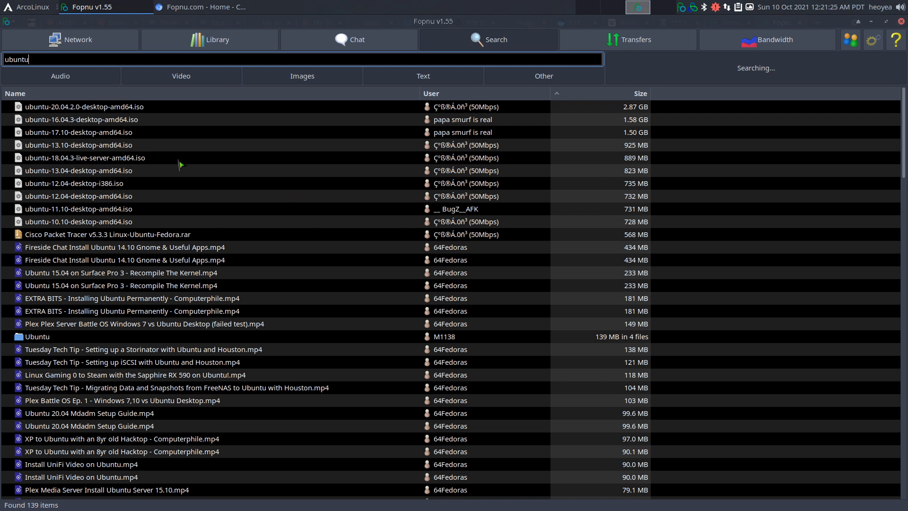
mouse_move(170, 181)
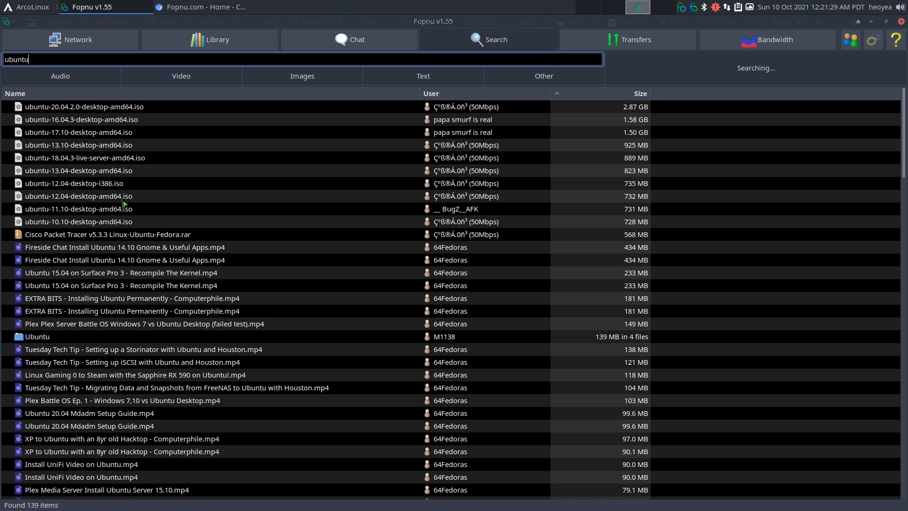
Download the ubuntu-18.04.3-live-server-amd64.iso and 'LXF103 ubuntu - Unknown.pdf' results.
double_click(84, 158)
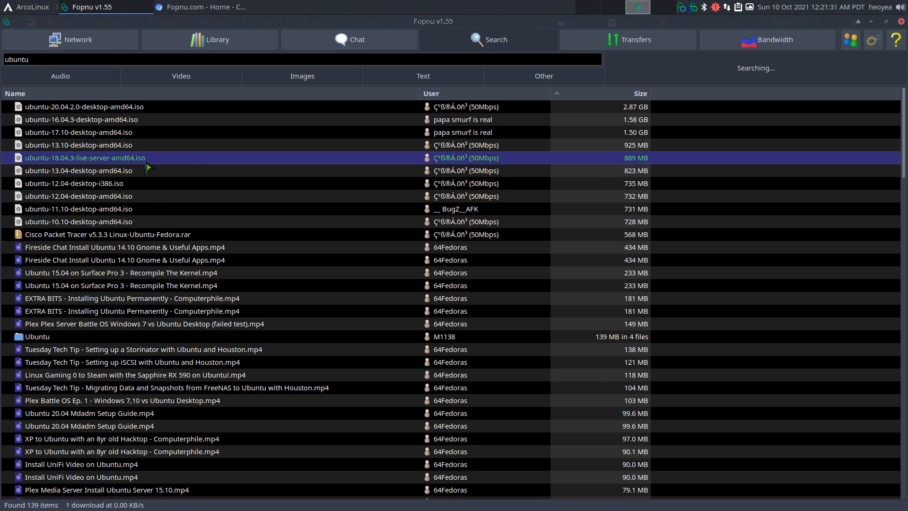
scroll(down, 3)
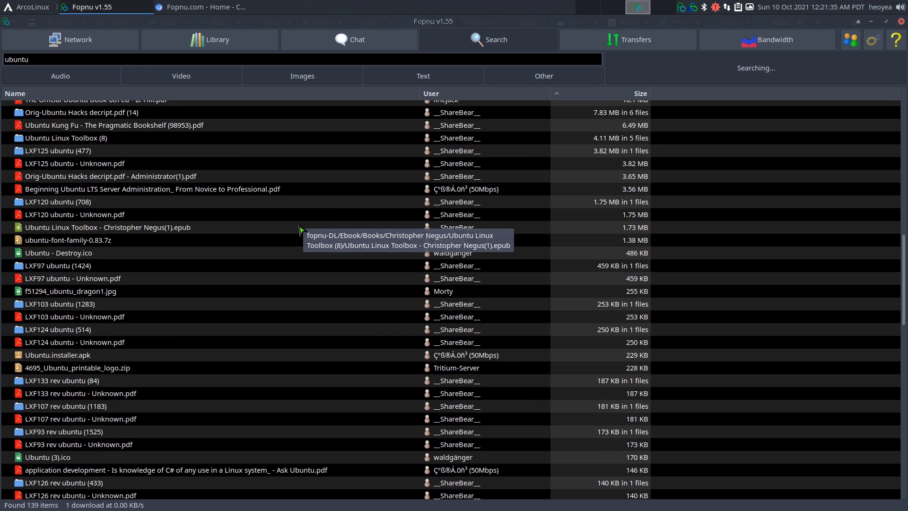
mouse_move(98, 322)
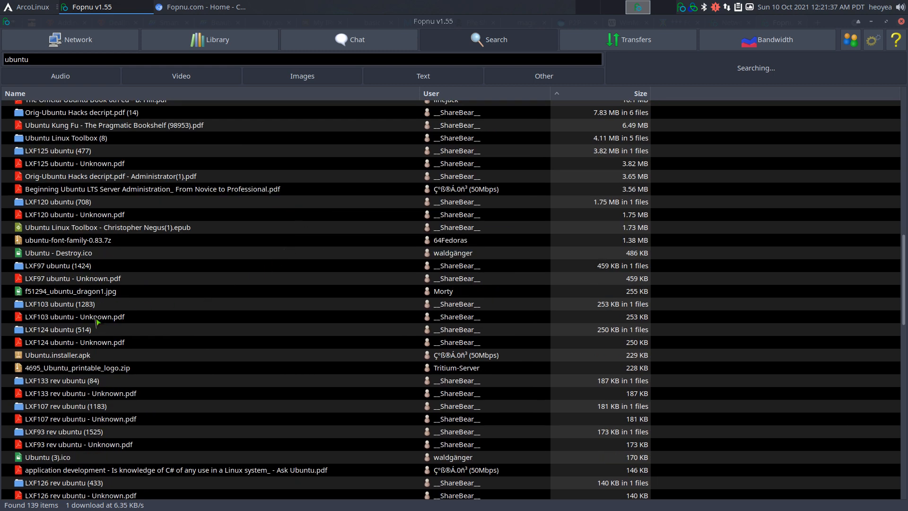
click(74, 316)
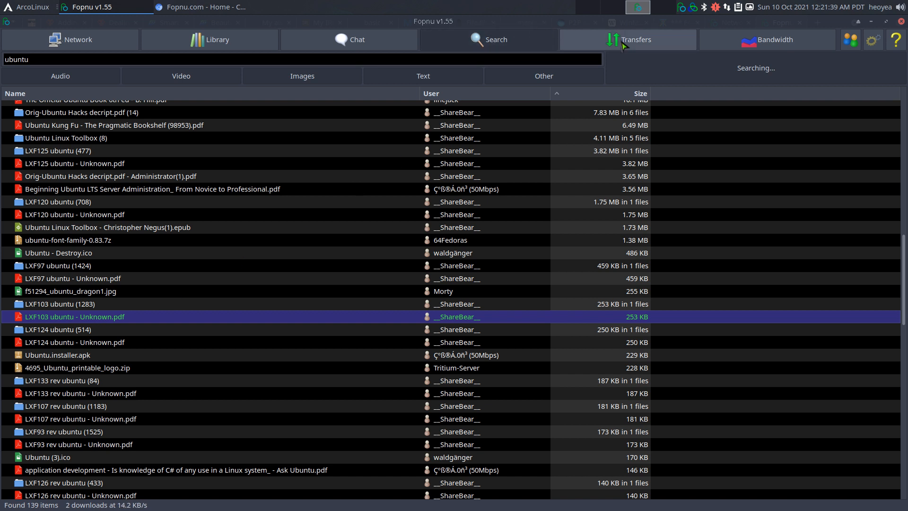
Show the Transfers list with the ISO and PDF downloads in progress.
click(627, 40)
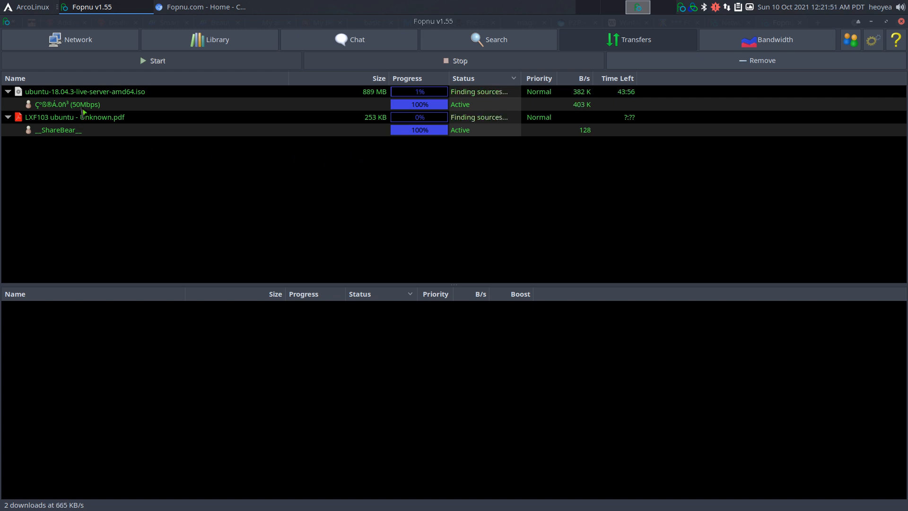
right_click(66, 104)
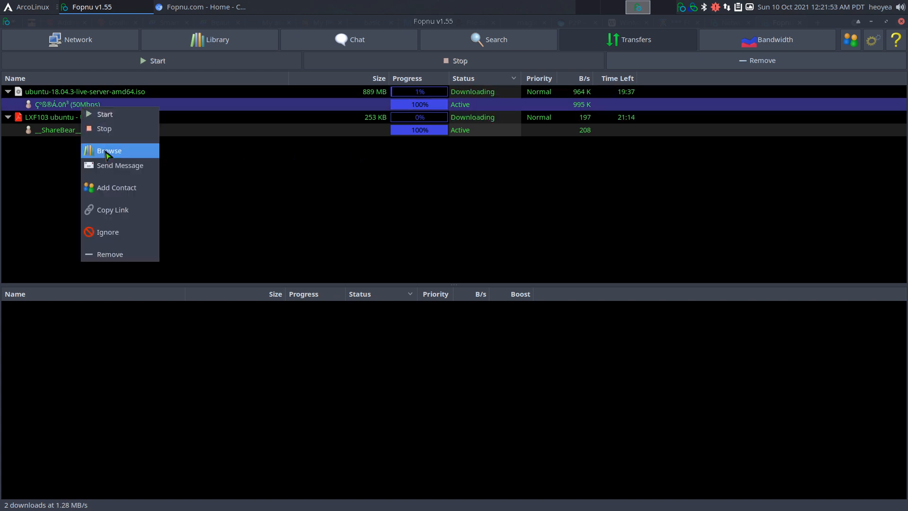
click(109, 151)
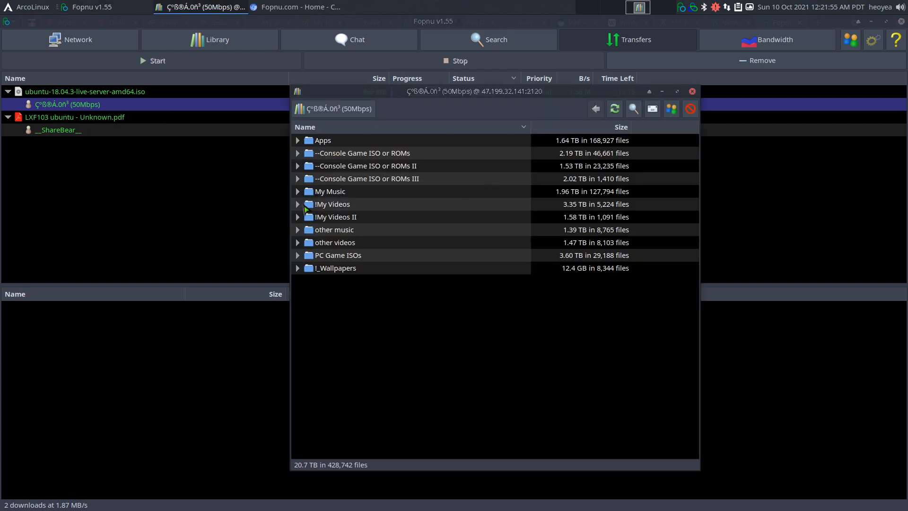
click(297, 268)
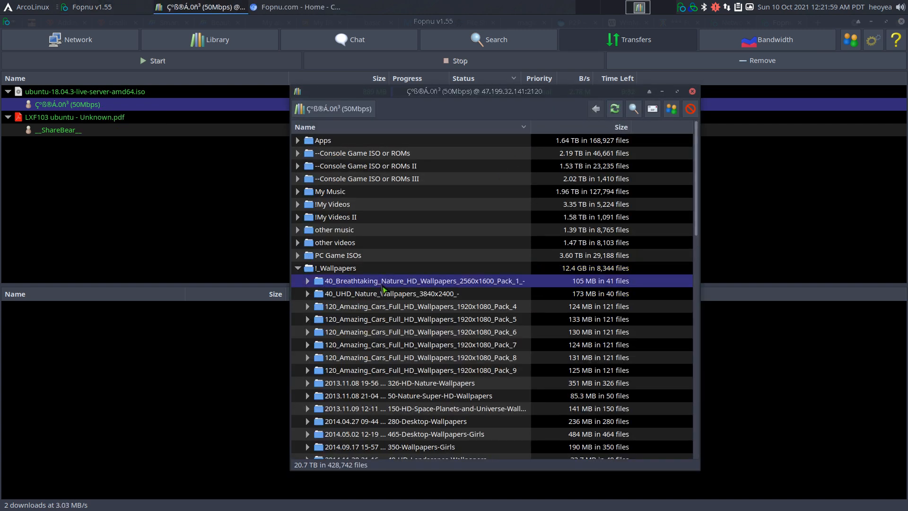
right_click(424, 280)
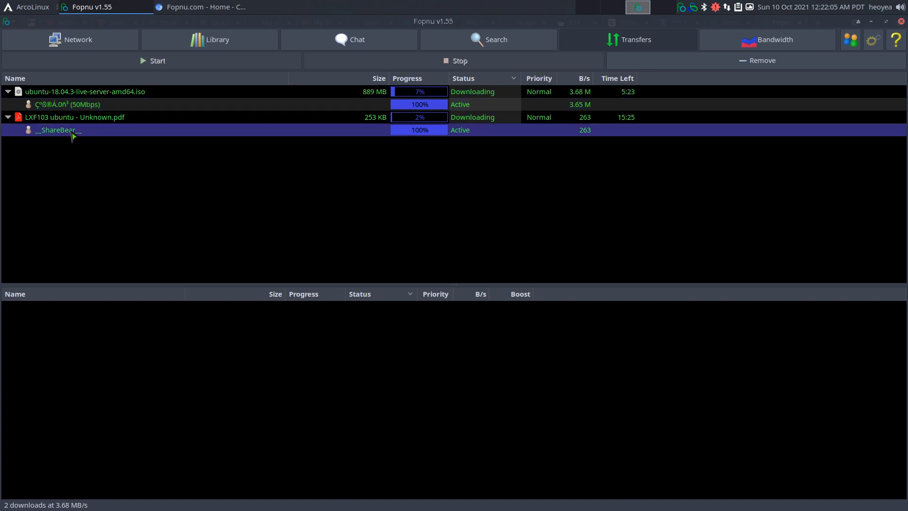
Stop the Ubuntu server ISO transfer, select the PDF transfer, and return to search results.
right_click(57, 130)
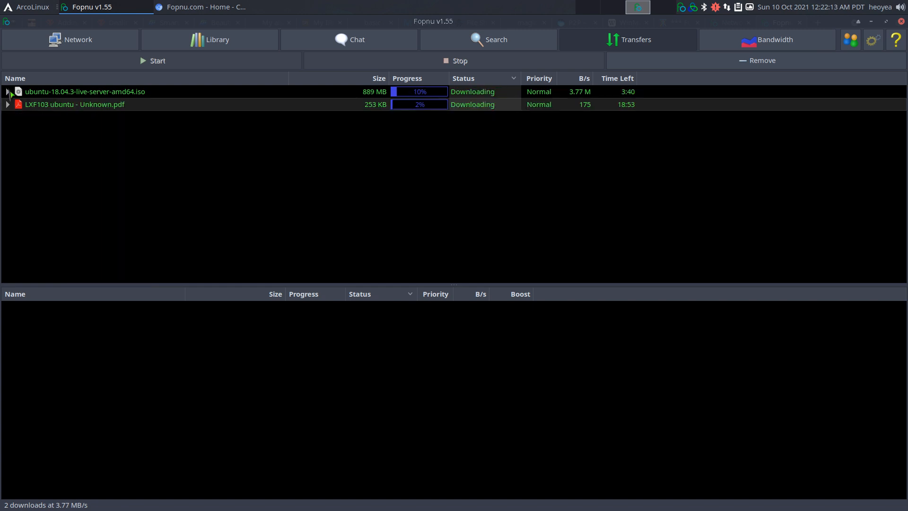
click(85, 92)
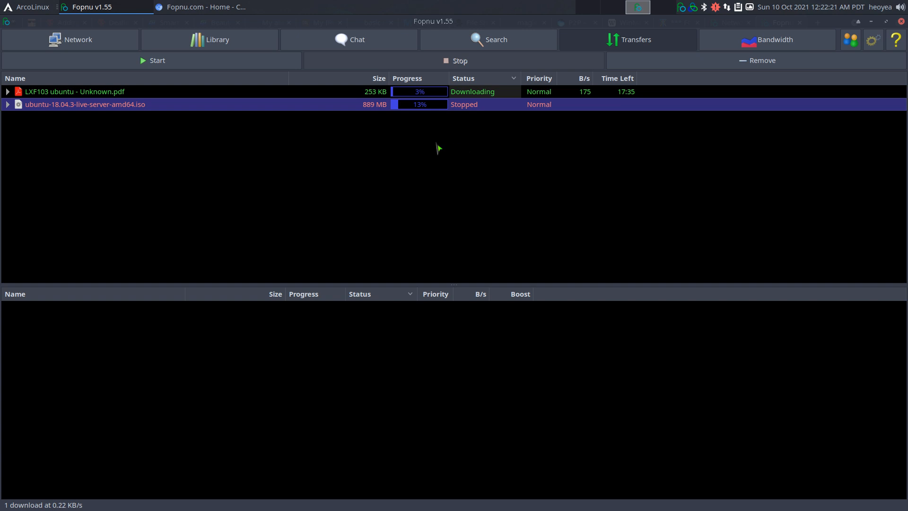
click(75, 92)
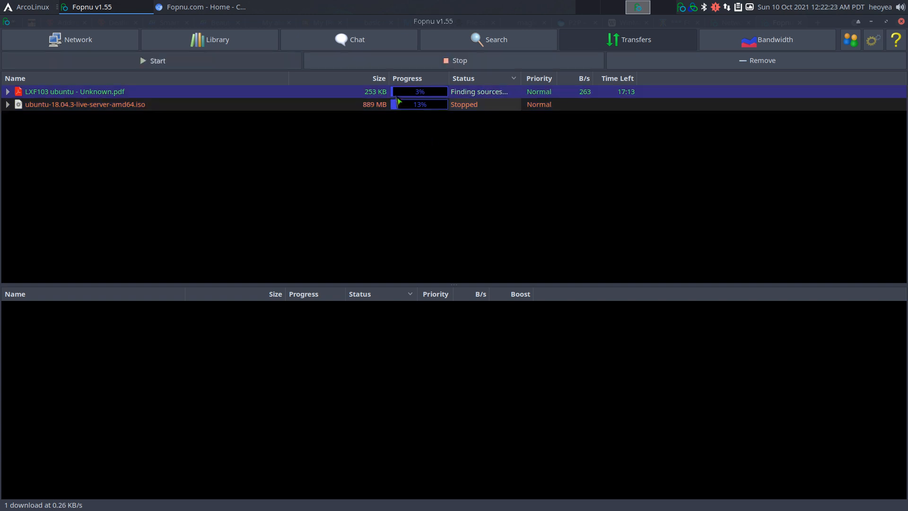
click(459, 60)
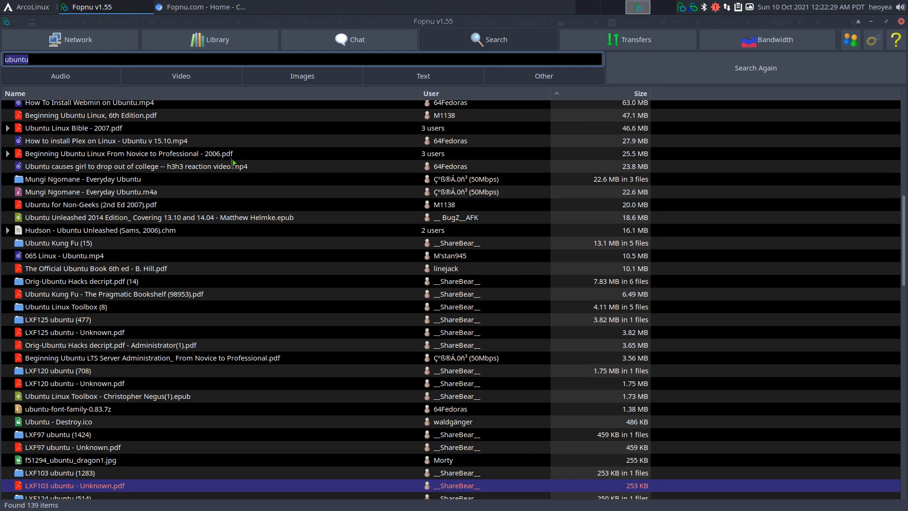
Run a fresh ubuntu search restricted to a single file category.
click(301, 75)
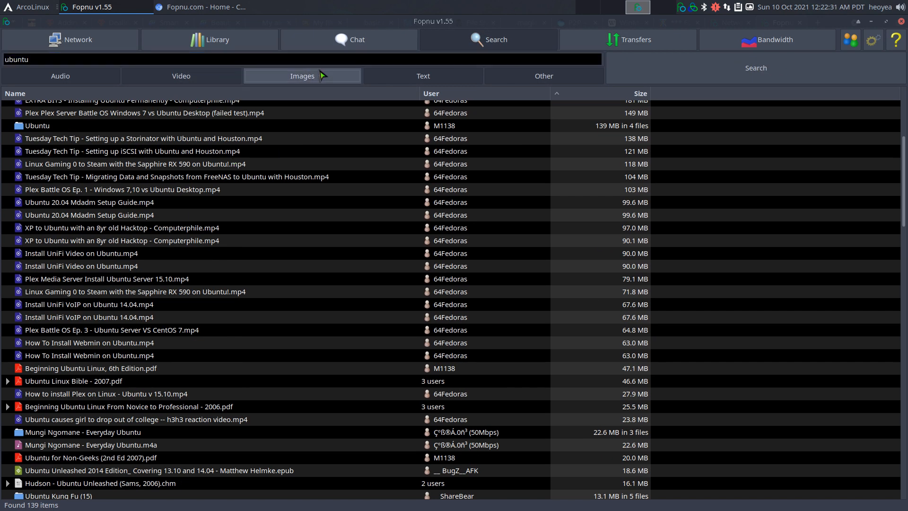
click(60, 75)
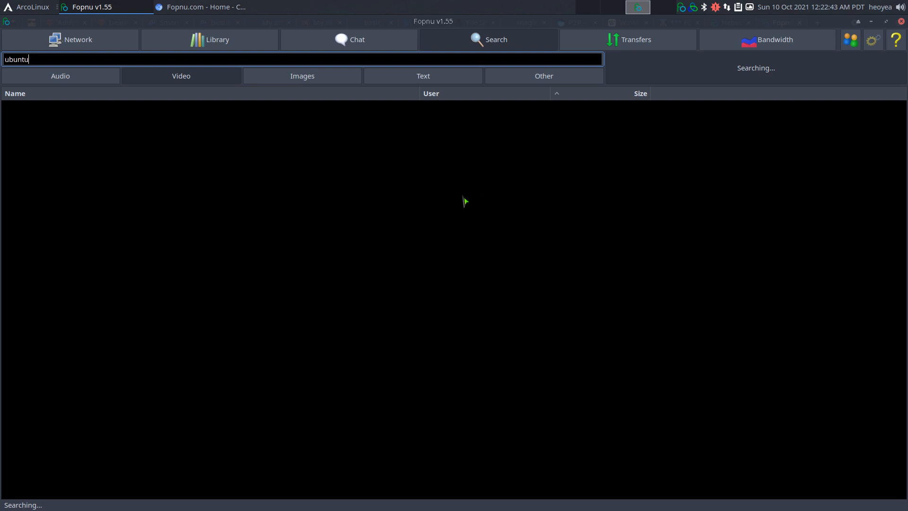
mouse_move(542, 93)
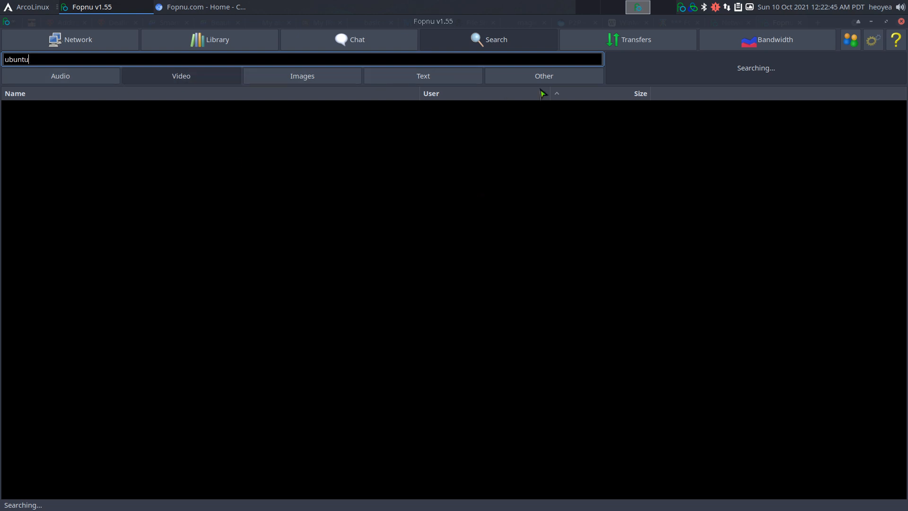
mouse_move(283, 121)
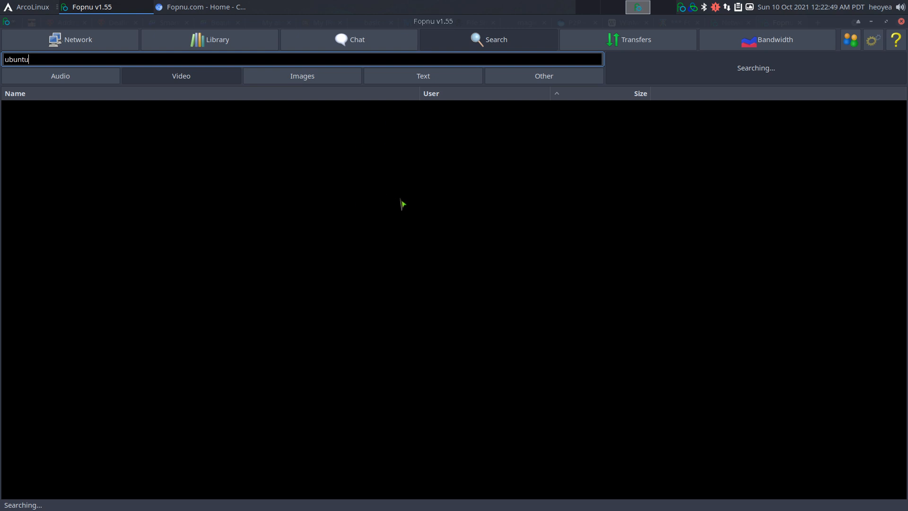
mouse_move(485, 191)
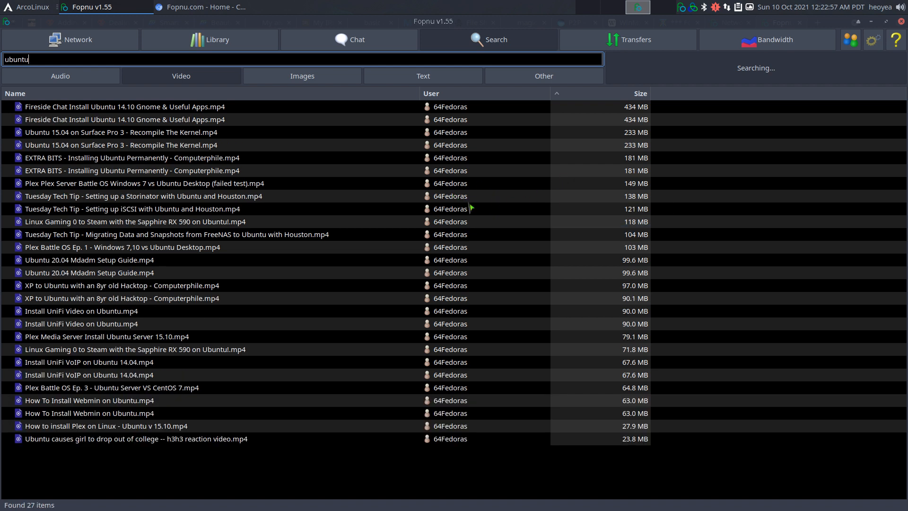
mouse_move(423, 198)
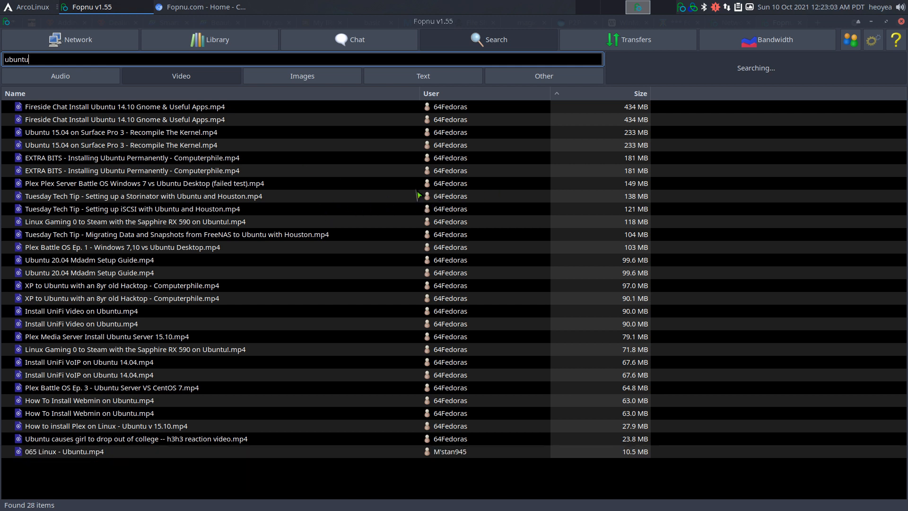
mouse_move(169, 110)
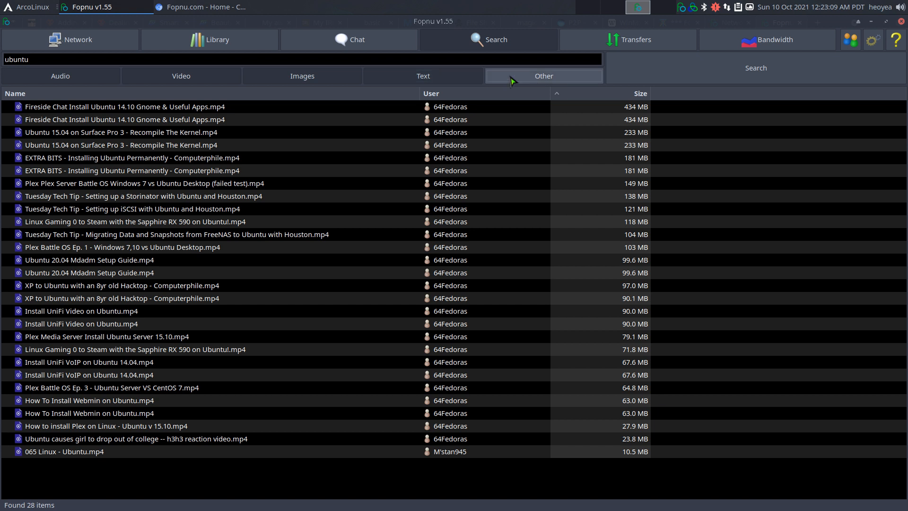
mouse_move(302, 199)
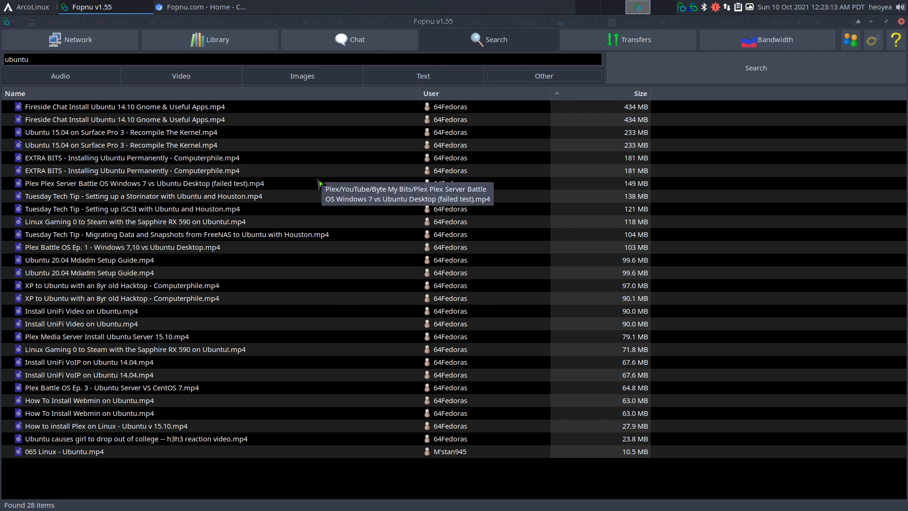
mouse_move(417, 160)
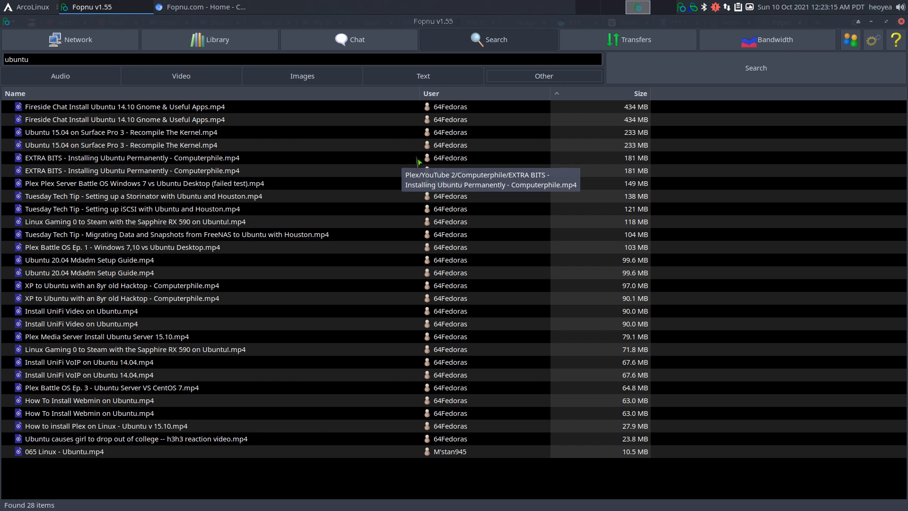
mouse_move(425, 98)
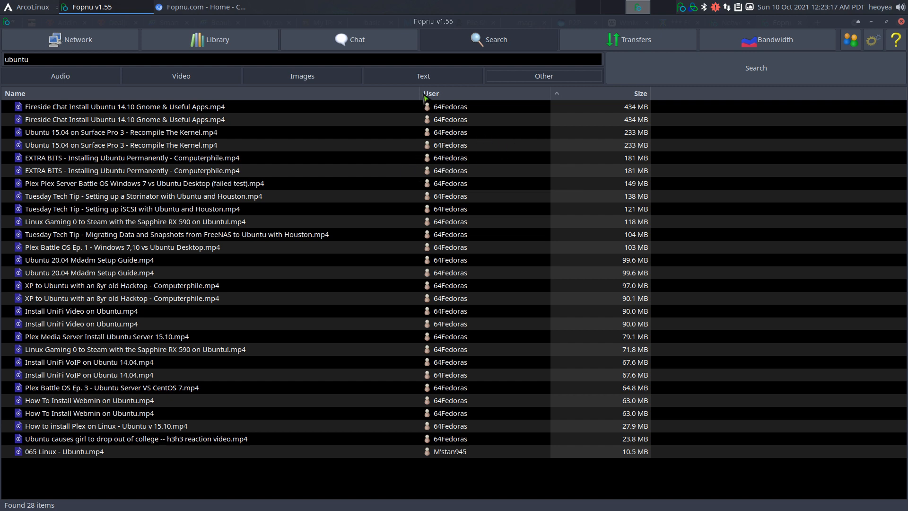
Open the chat rooms list, enter the Anime room, and type 'cfdsfdsfdf' there.
click(349, 39)
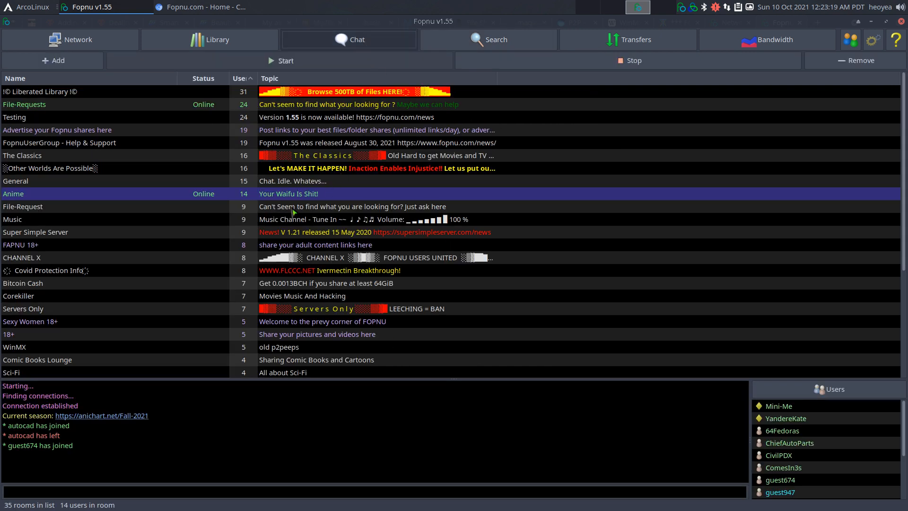
mouse_move(216, 260)
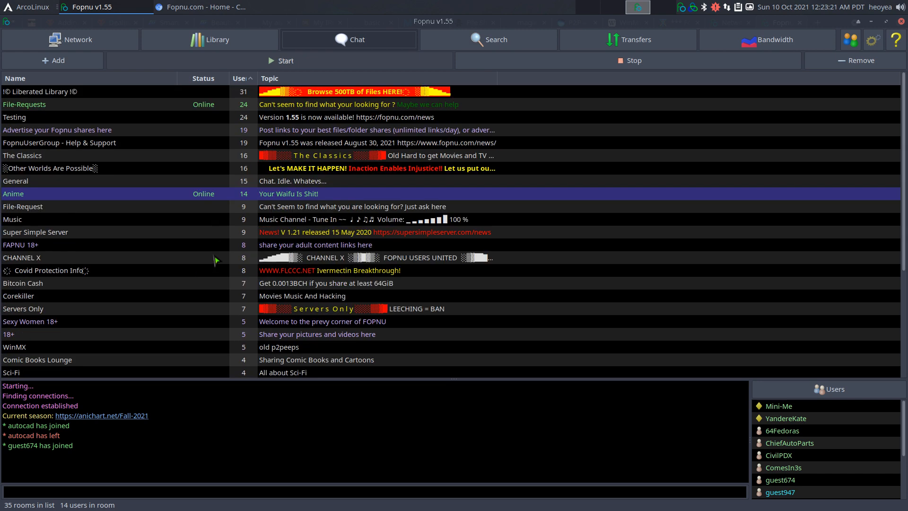
scroll(down, 3)
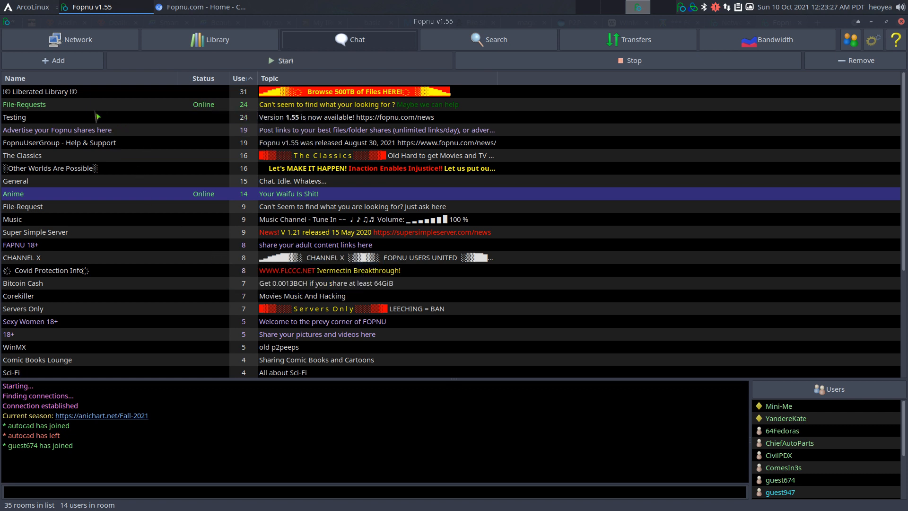
click(52, 60)
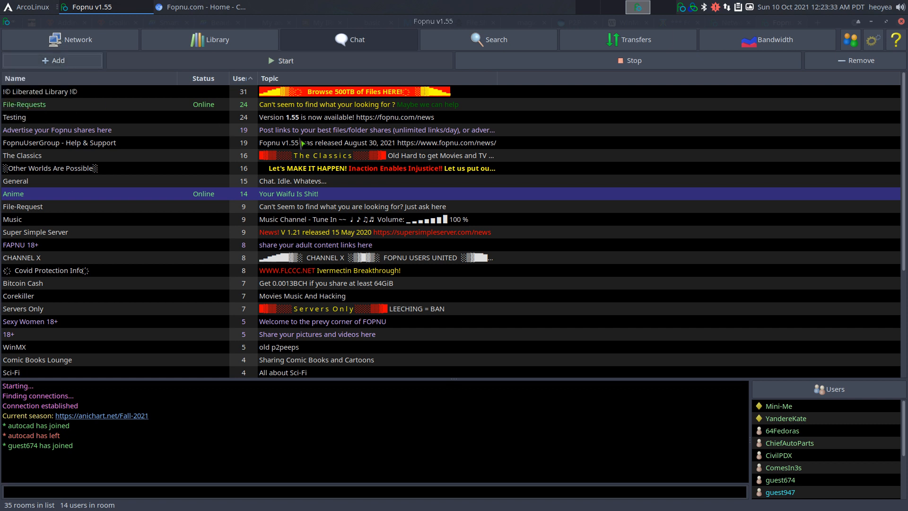
mouse_move(207, 199)
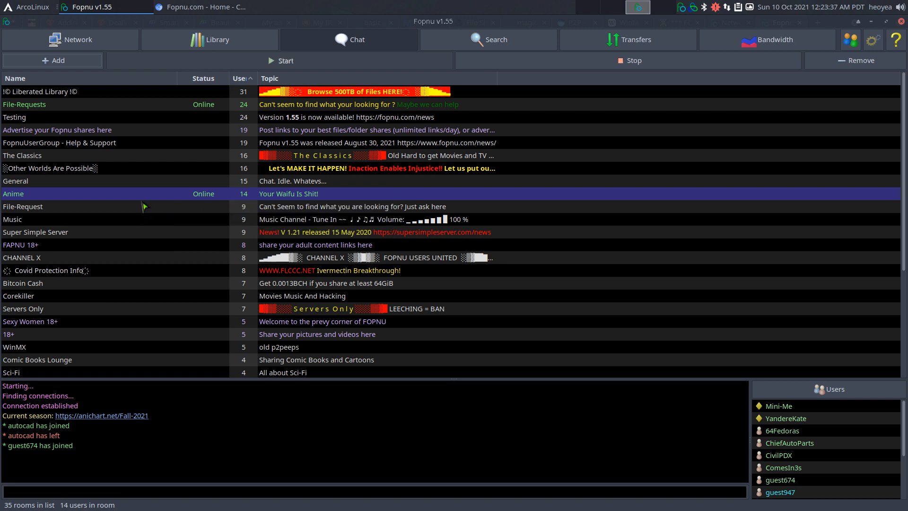
mouse_move(88, 198)
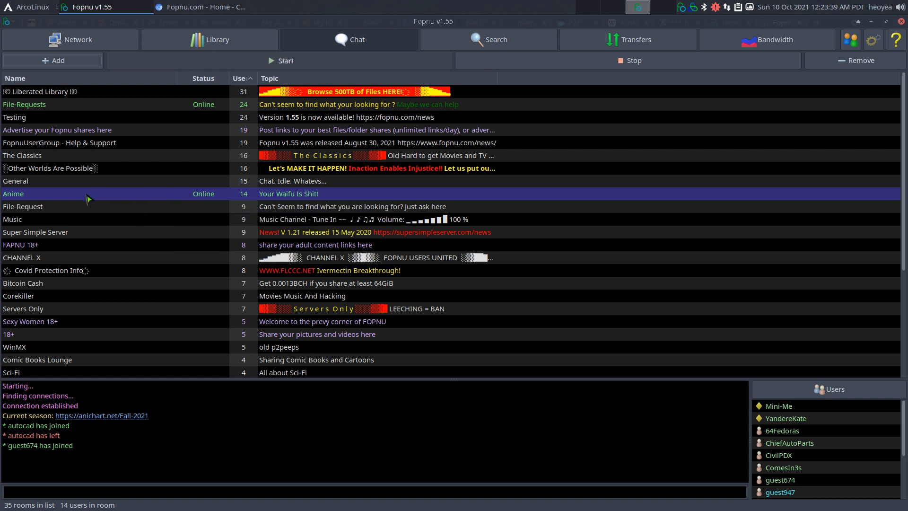
mouse_move(117, 216)
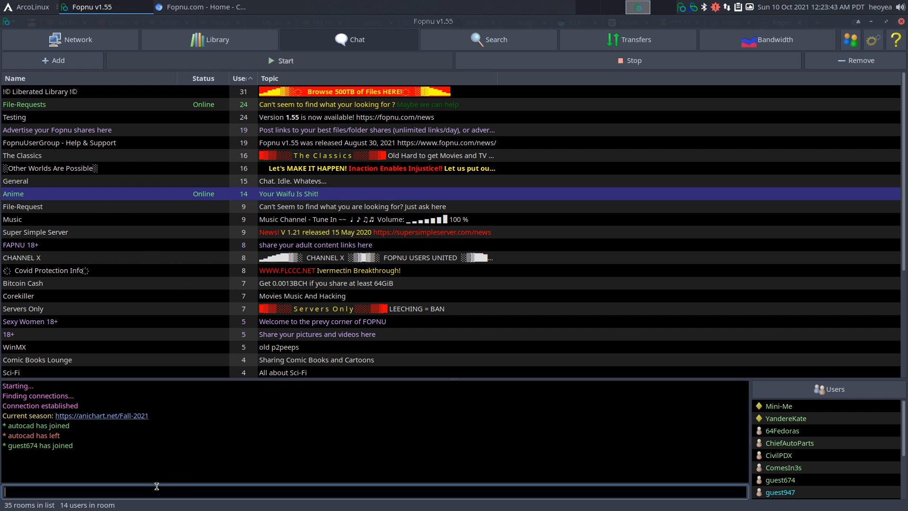
text(cfdsfdsfdf)
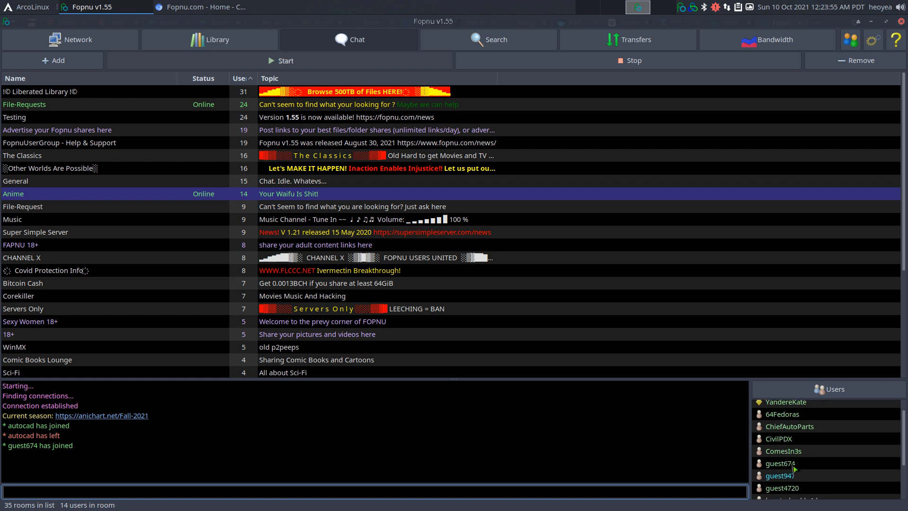
Browse one Anime member's shares, then another member's 47.1 TB shared collection.
right_click(779, 463)
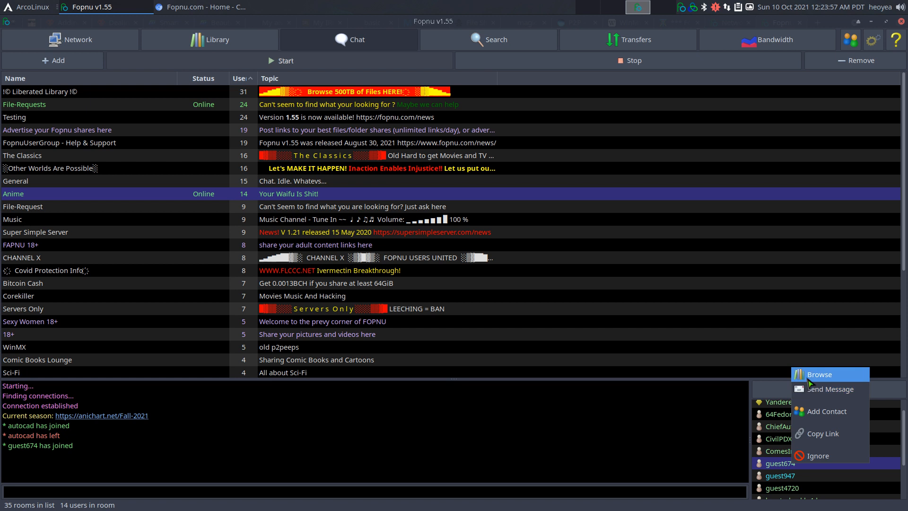
click(819, 373)
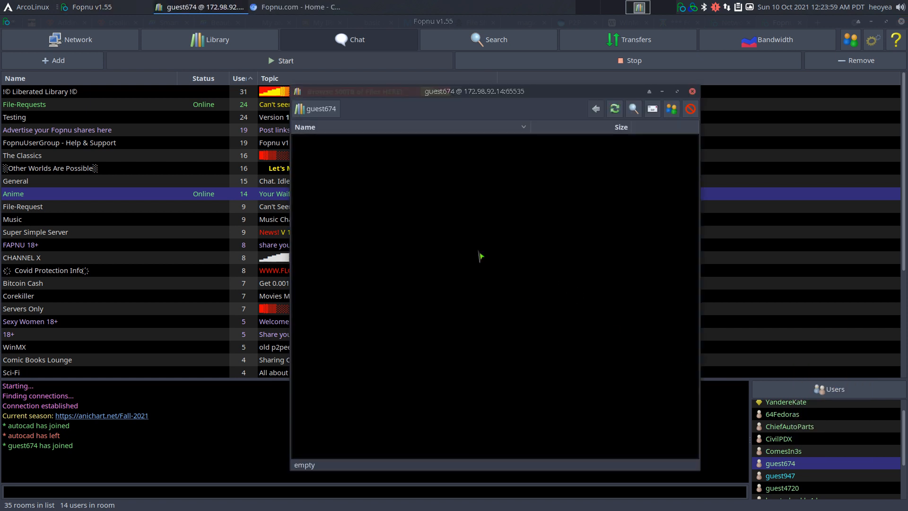
mouse_move(556, 278)
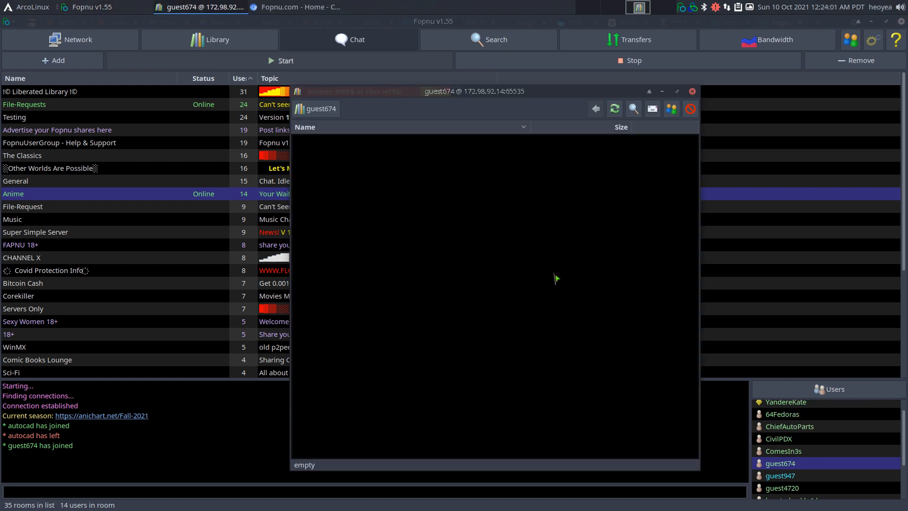
mouse_move(675, 160)
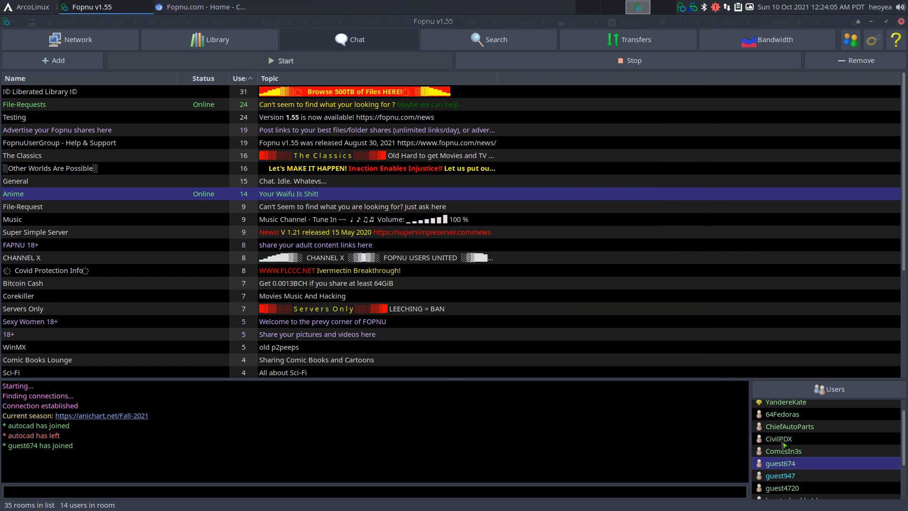
double_click(783, 451)
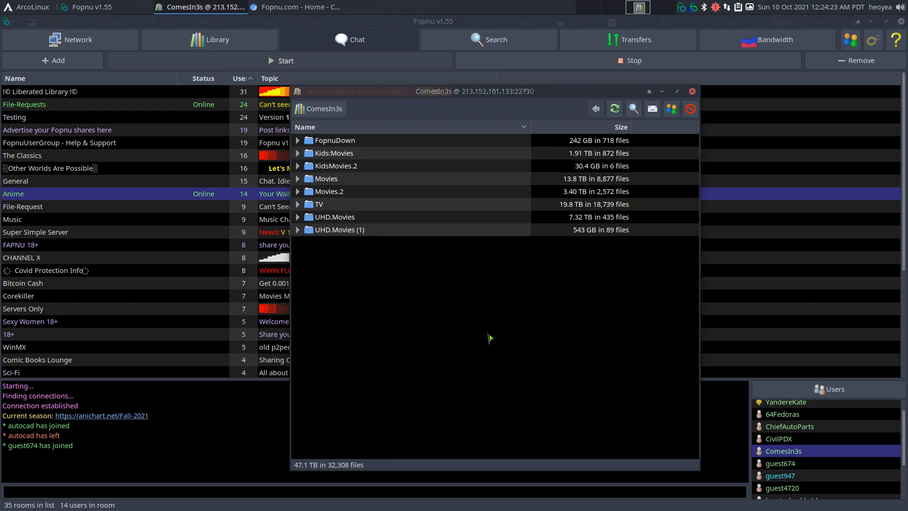
mouse_move(439, 234)
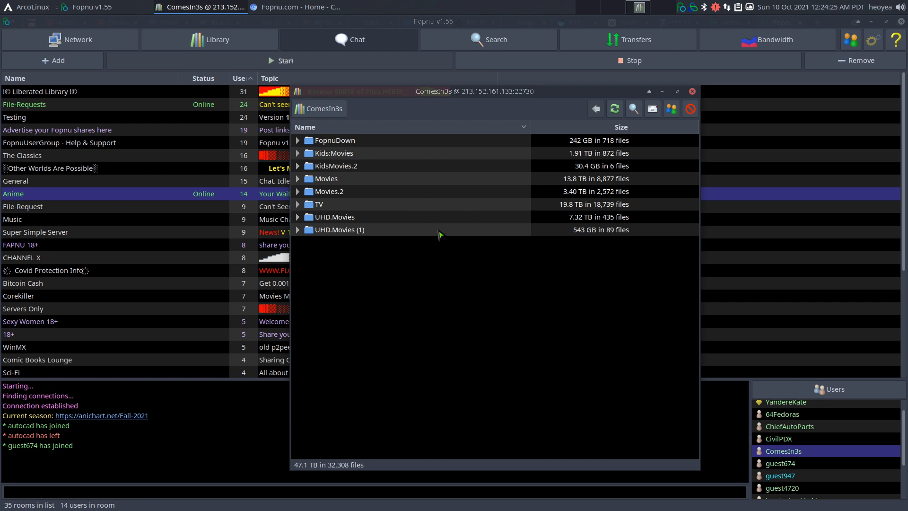
mouse_move(578, 228)
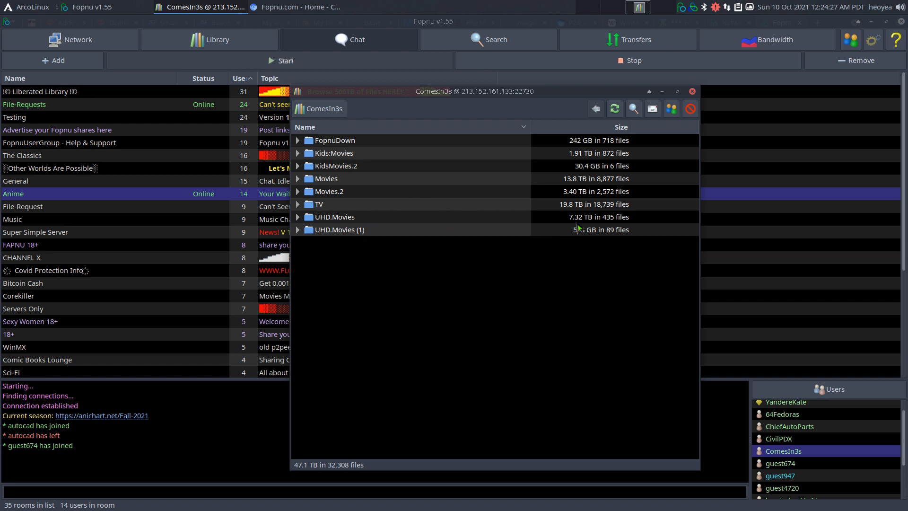
mouse_move(695, 160)
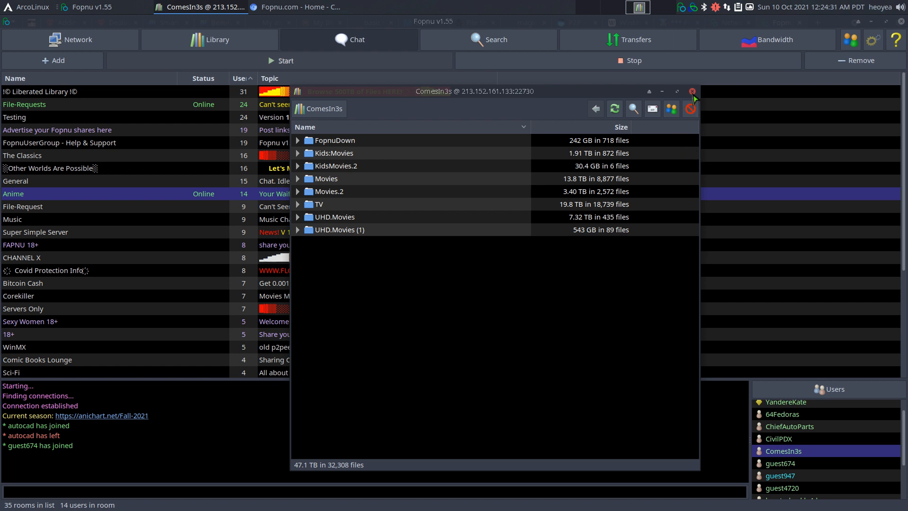
Close the member's shared-files window, returning to the Anime chat room.
click(691, 91)
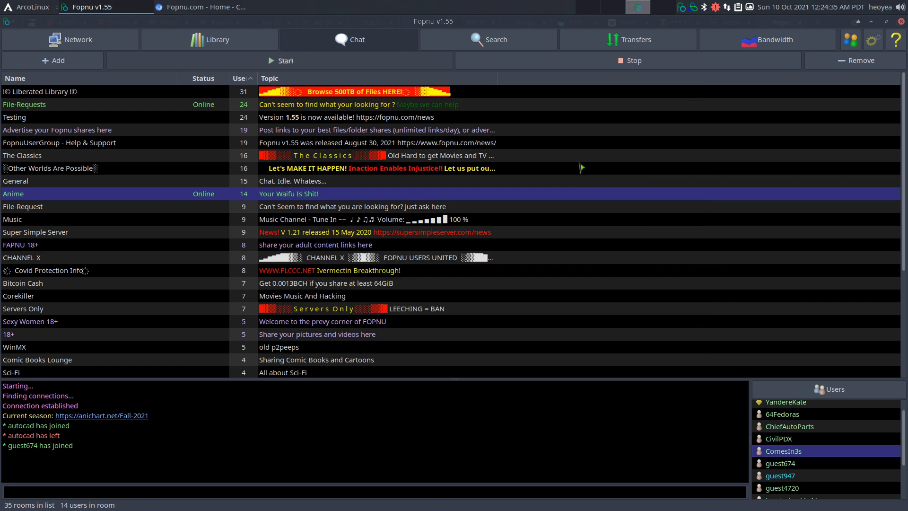
mouse_move(598, 194)
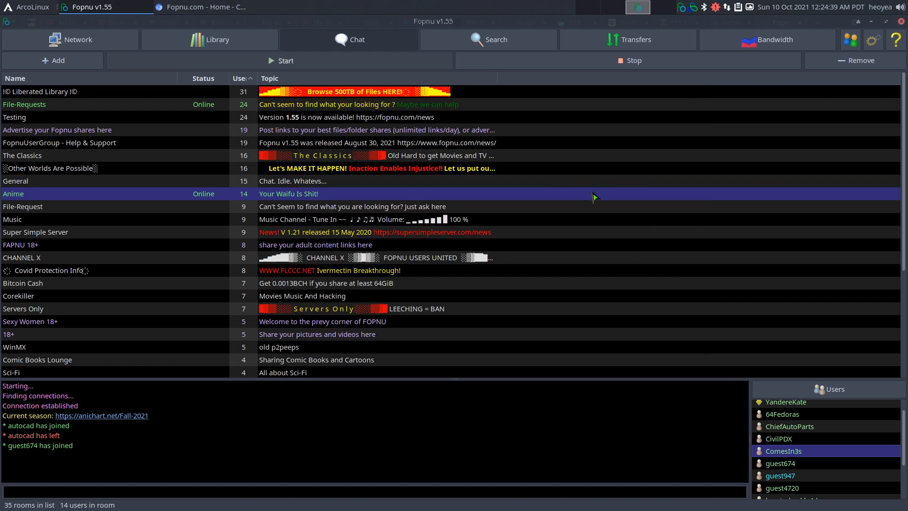
mouse_move(530, 184)
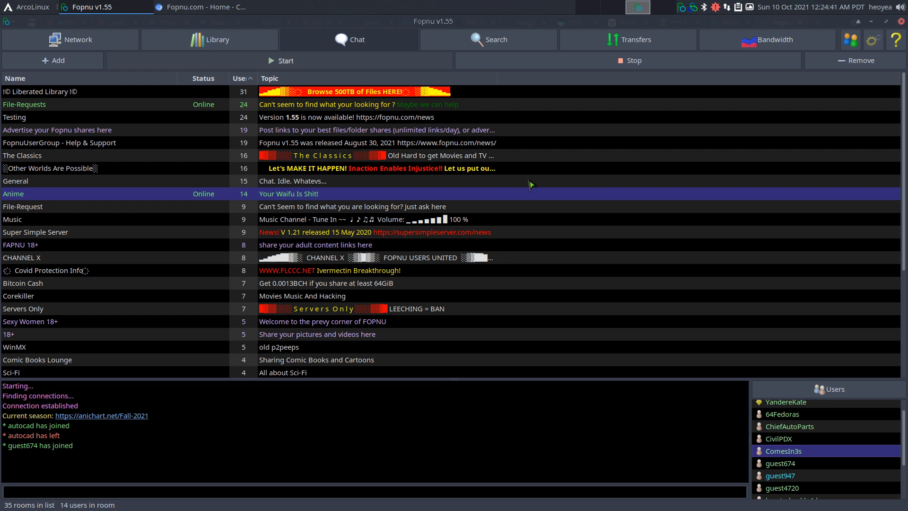
mouse_move(403, 91)
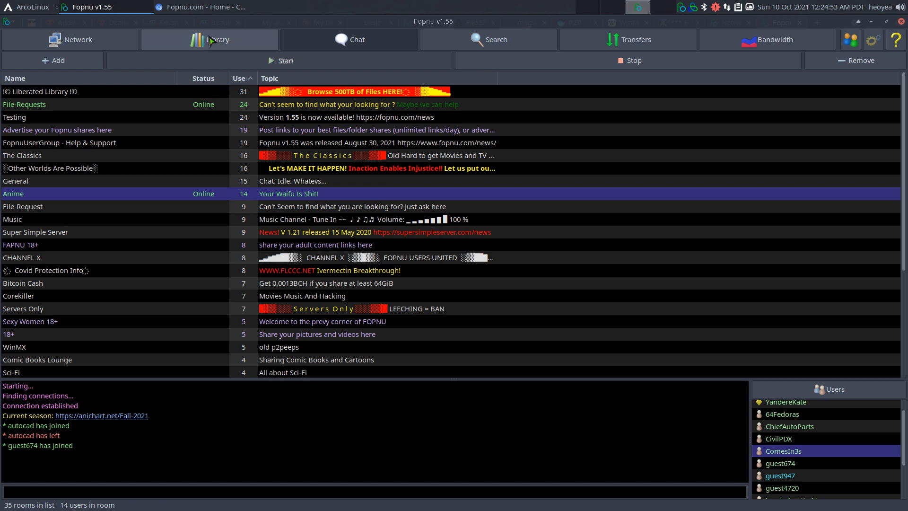
mouse_move(217, 49)
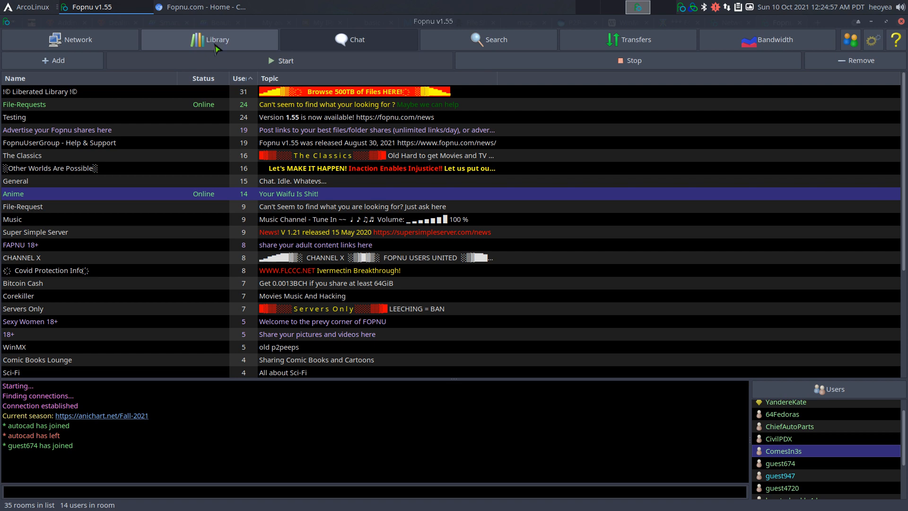
mouse_move(187, 56)
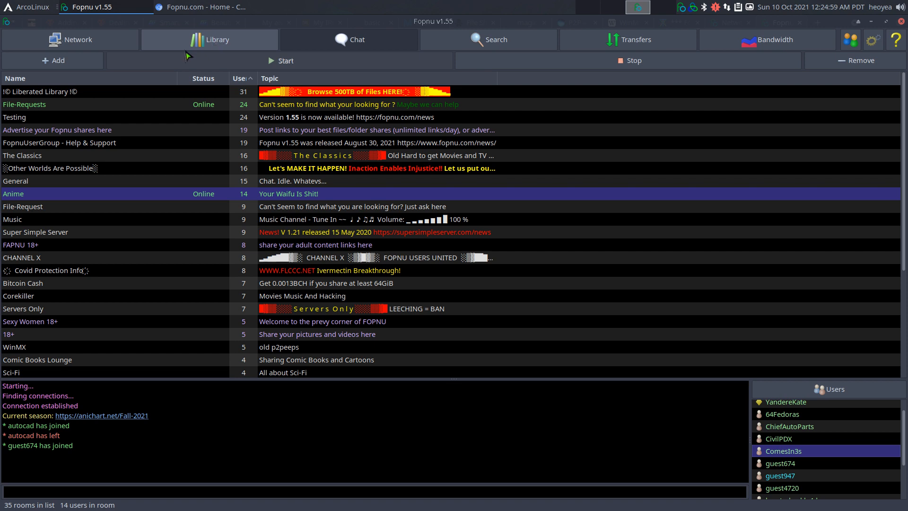
View the Library with the fopnubay folder, then open and cancel Add Library Folder.
click(70, 40)
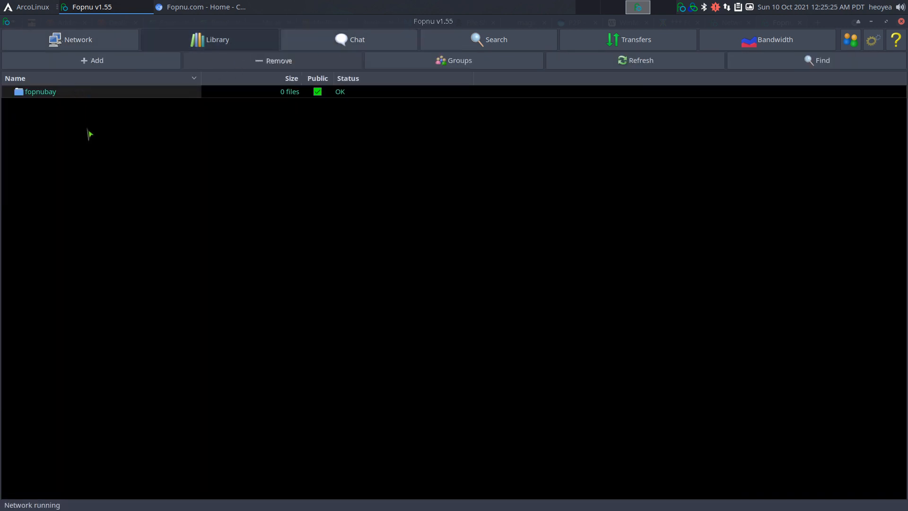
click(91, 60)
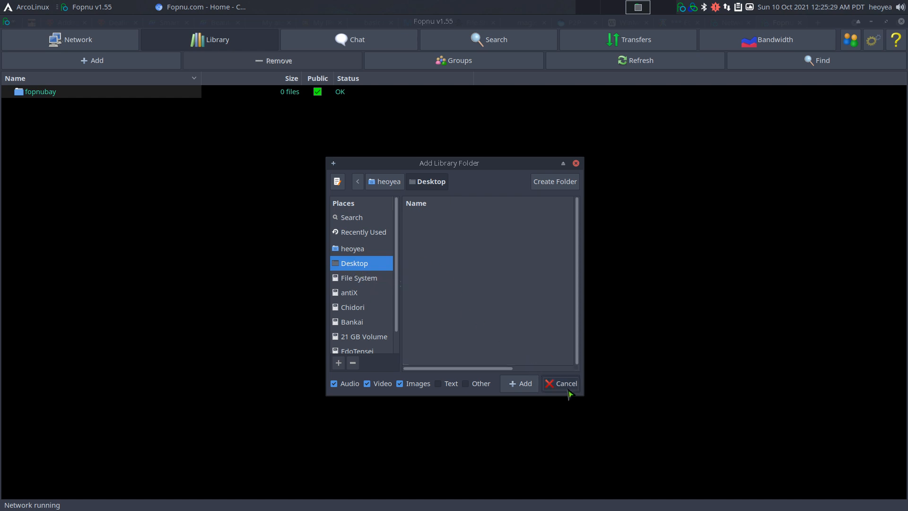
click(561, 383)
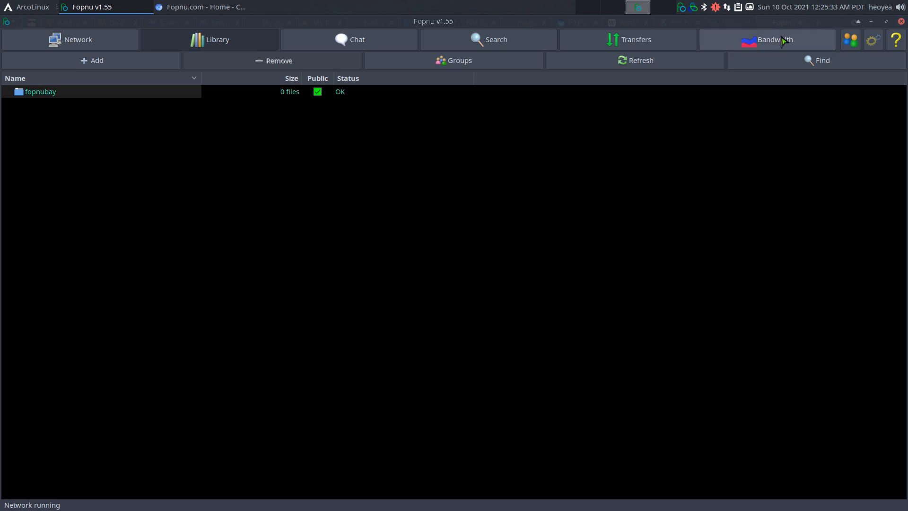
Show Fopnu's Network settings page, with UDP port 51500 and UPnP forwarding enabled.
click(871, 40)
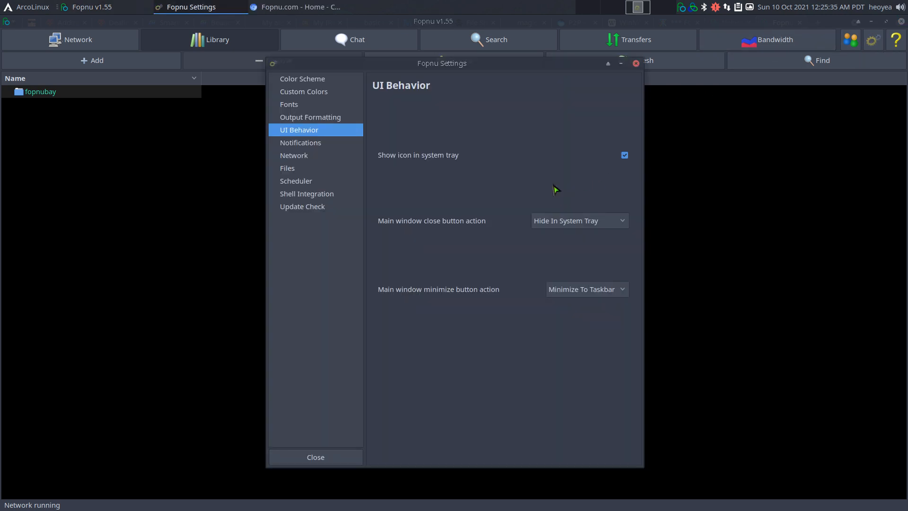
mouse_move(647, 75)
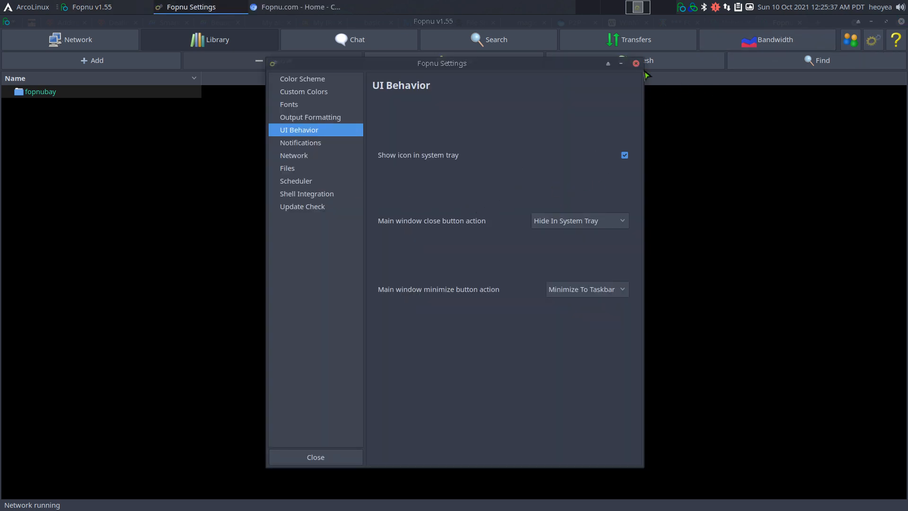
click(315, 456)
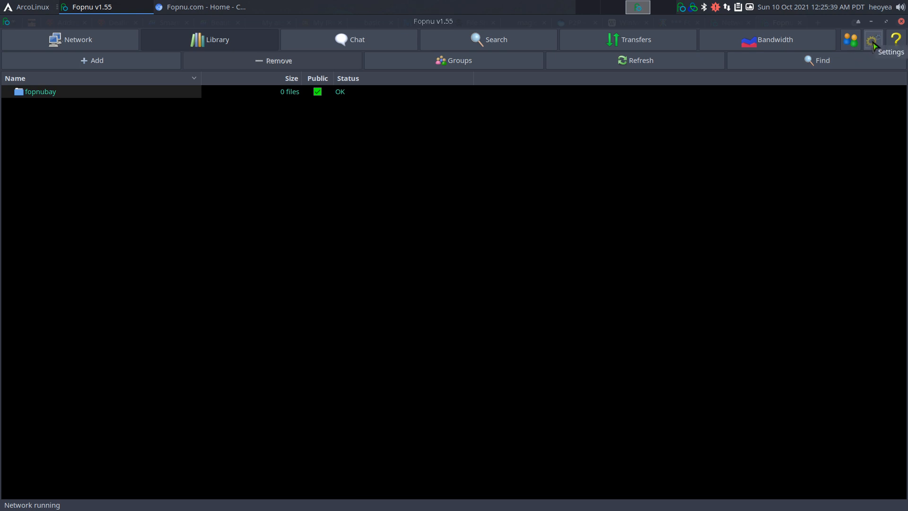
click(872, 39)
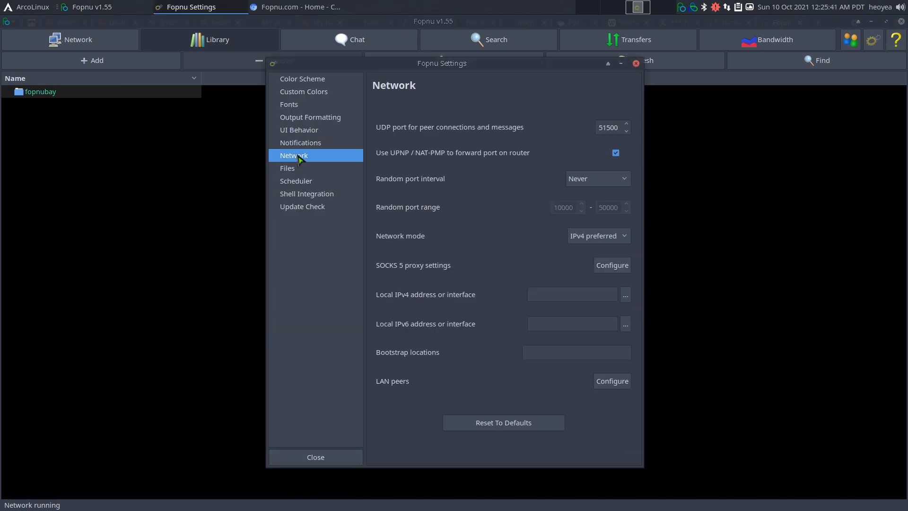
mouse_move(583, 134)
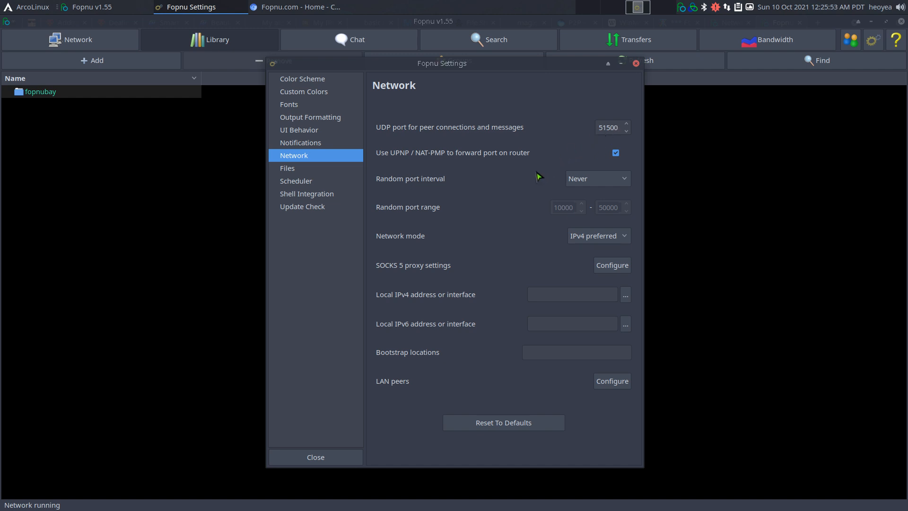
mouse_move(400, 163)
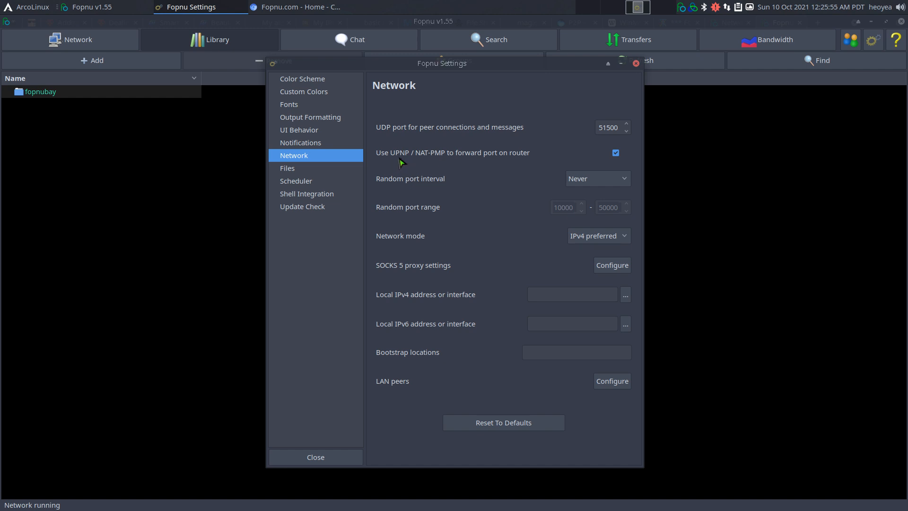
mouse_move(614, 164)
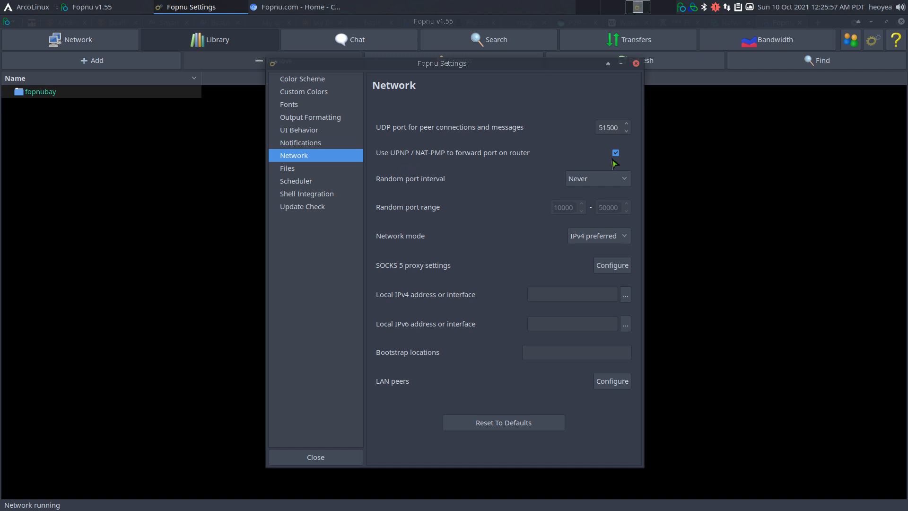
mouse_move(536, 160)
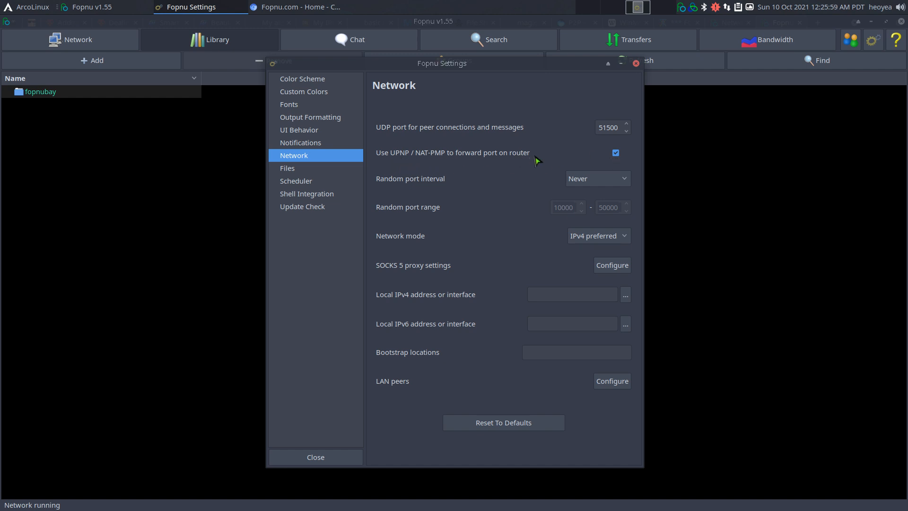
mouse_move(487, 180)
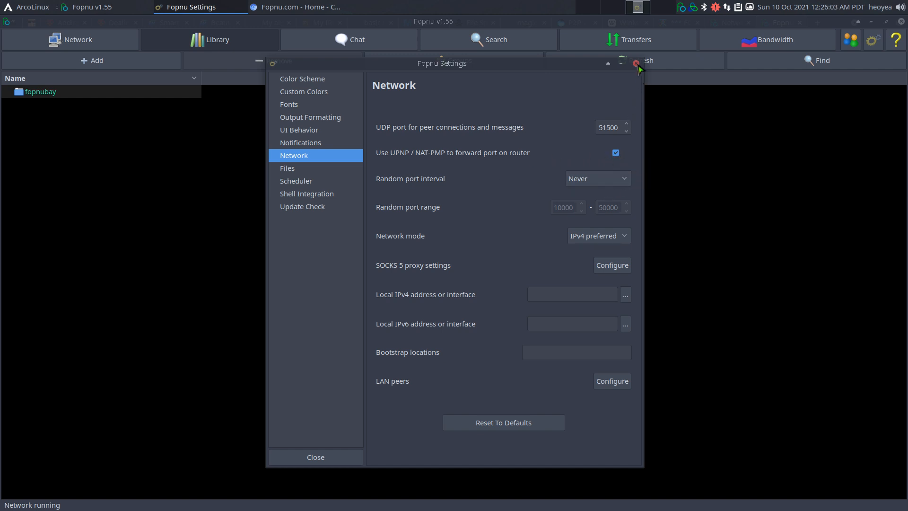
Close the Fopnu Settings window to return to the Library's fopnubay folder.
click(638, 69)
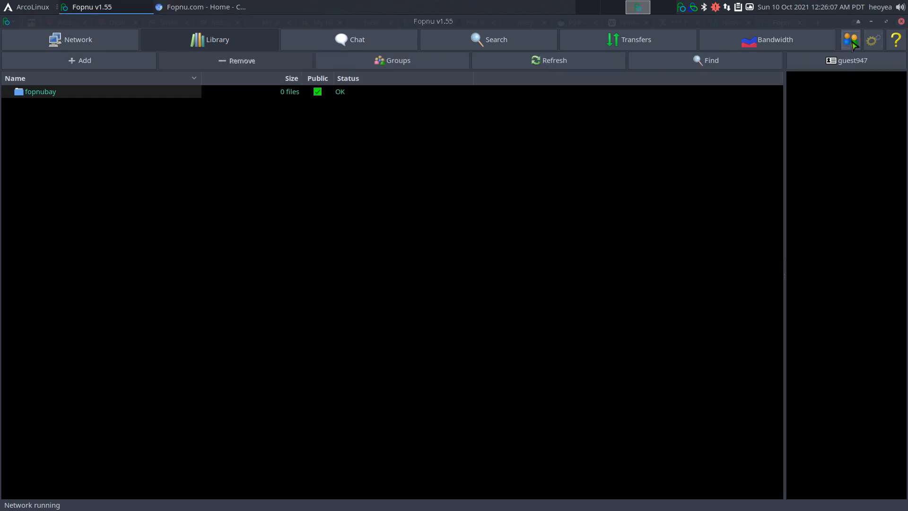
mouse_move(853, 76)
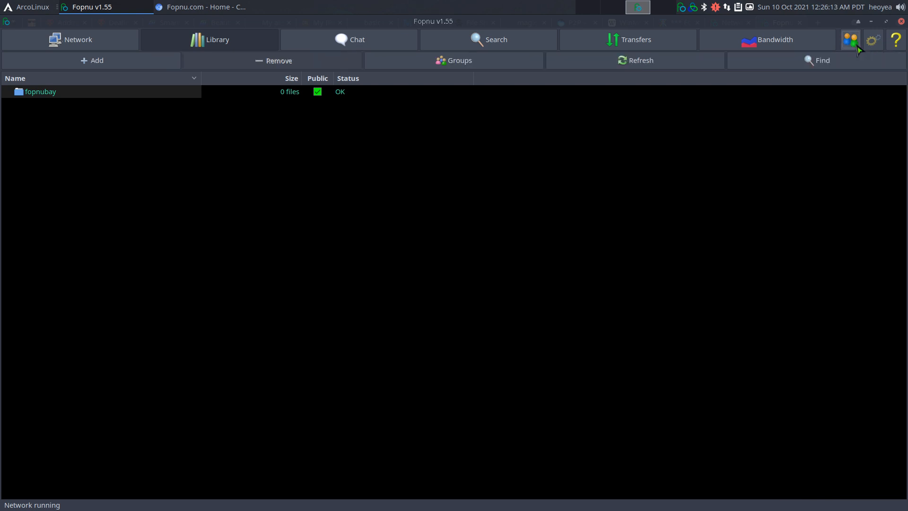
mouse_move(599, 187)
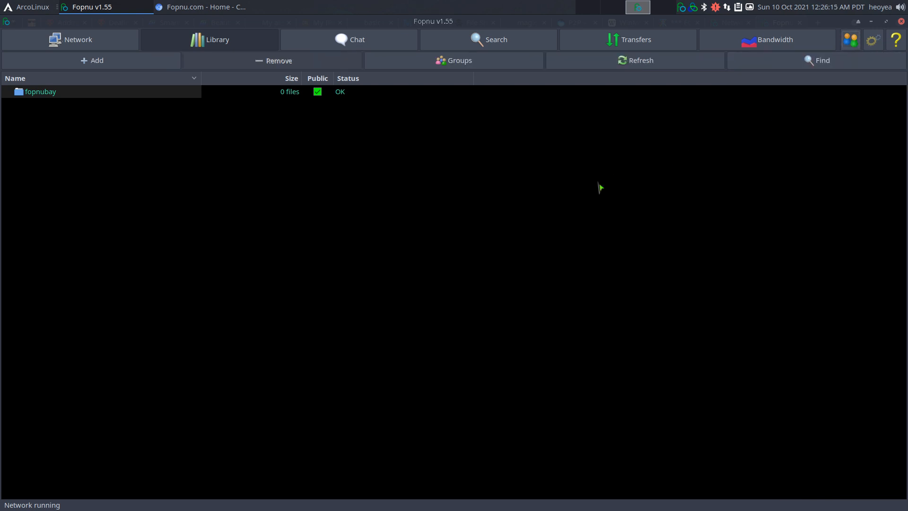
mouse_move(489, 118)
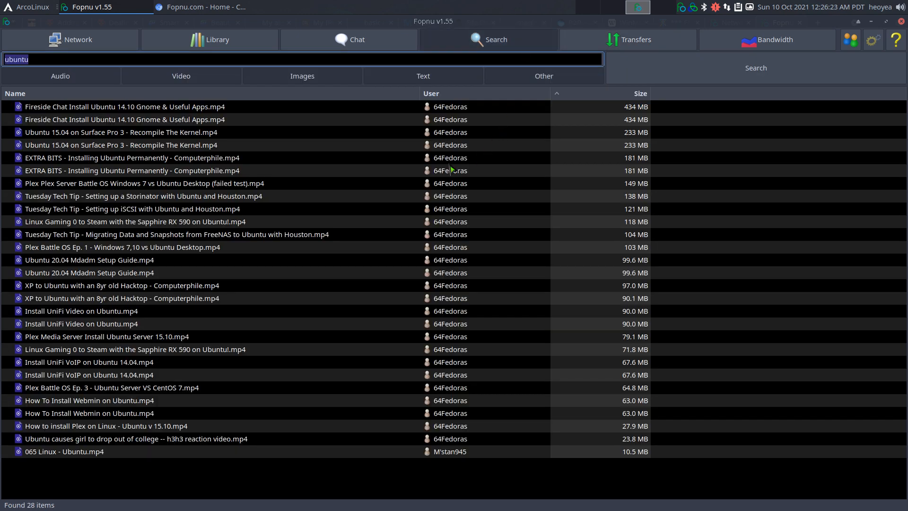
mouse_move(228, 58)
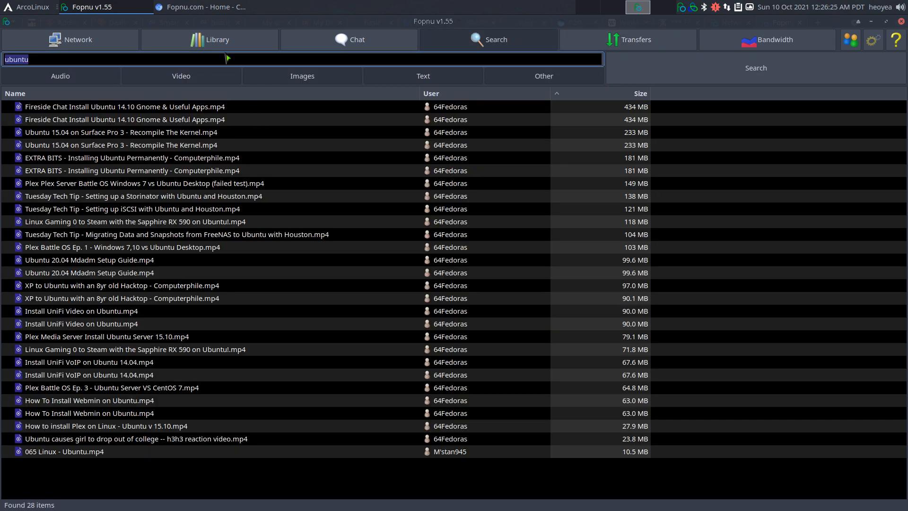
Switch to the WinMX Wikipedia article's History section in Google Chrome.
click(197, 7)
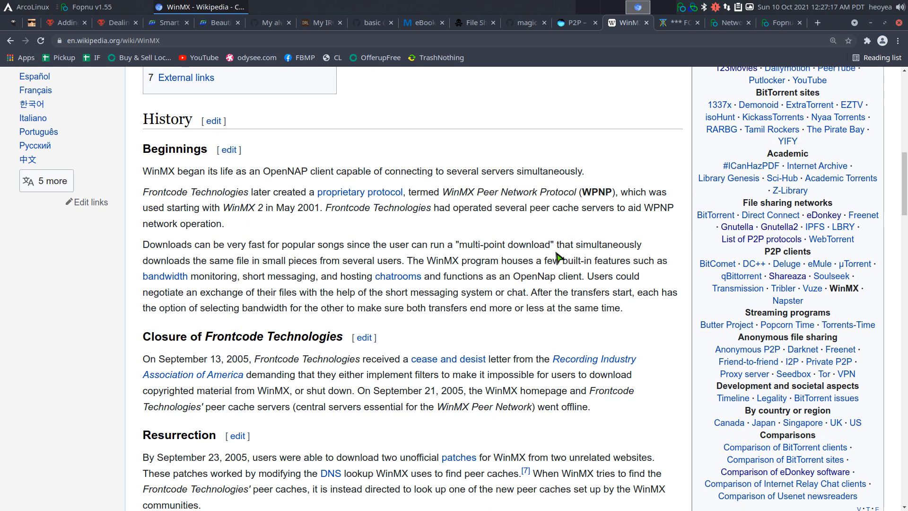
Select OpenNAP and scroll past Network attacks and Tixati and Fopnu to Function.
double_click(158, 171)
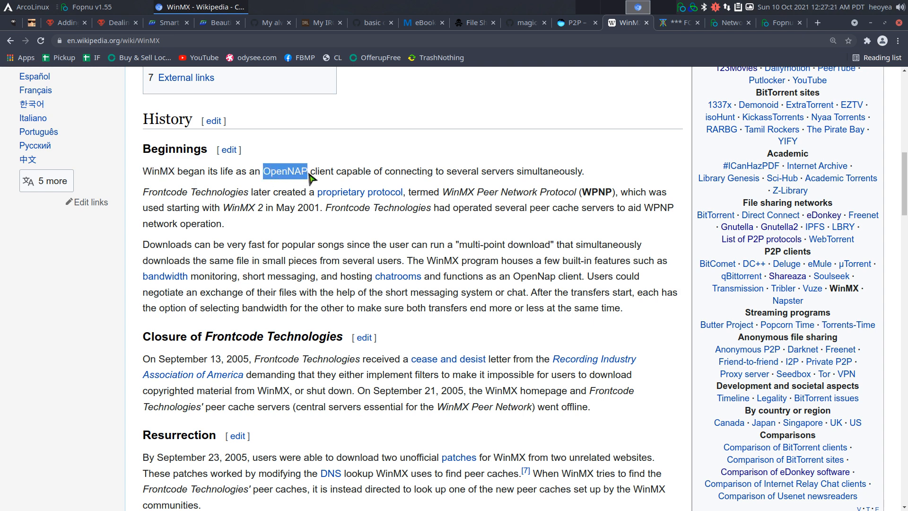
mouse_move(297, 181)
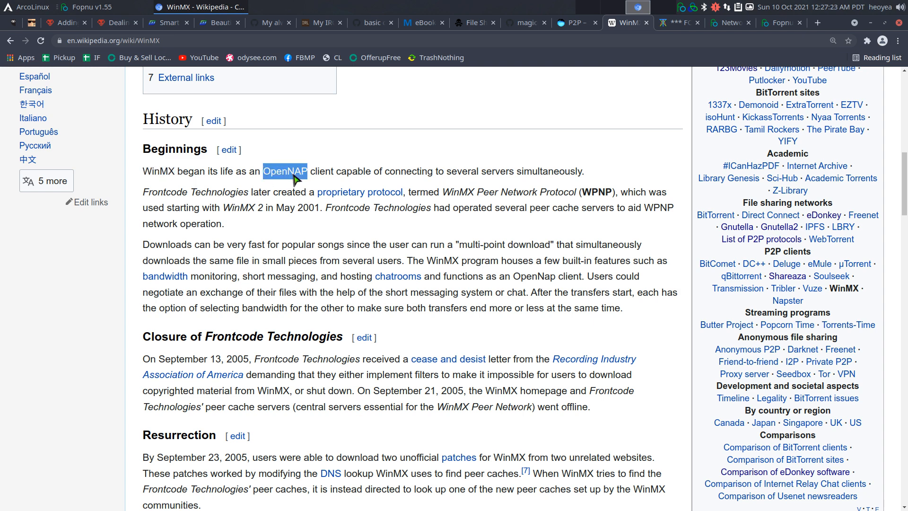
scroll(down, 3)
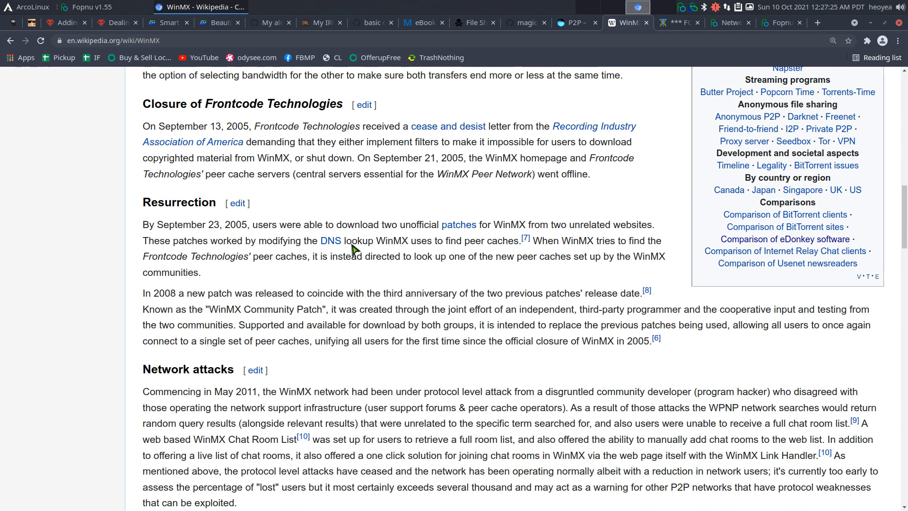
scroll(down, 3)
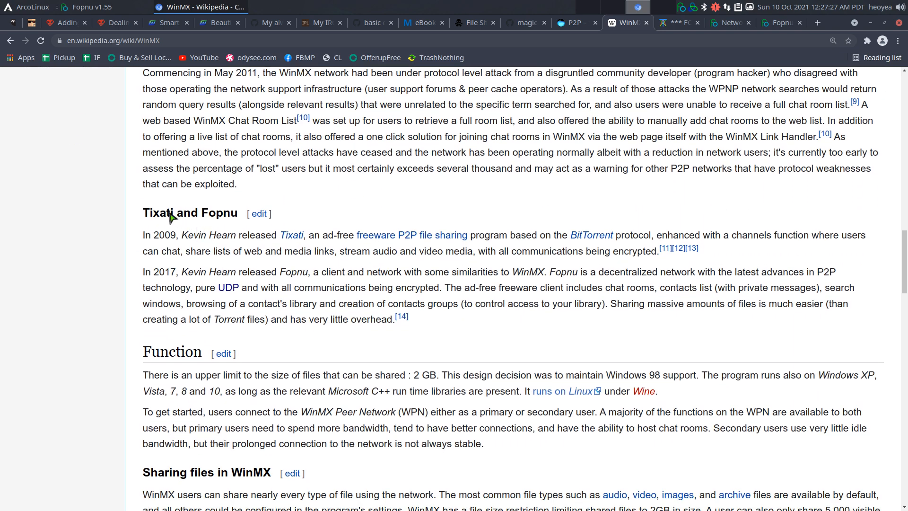
double_click(157, 212)
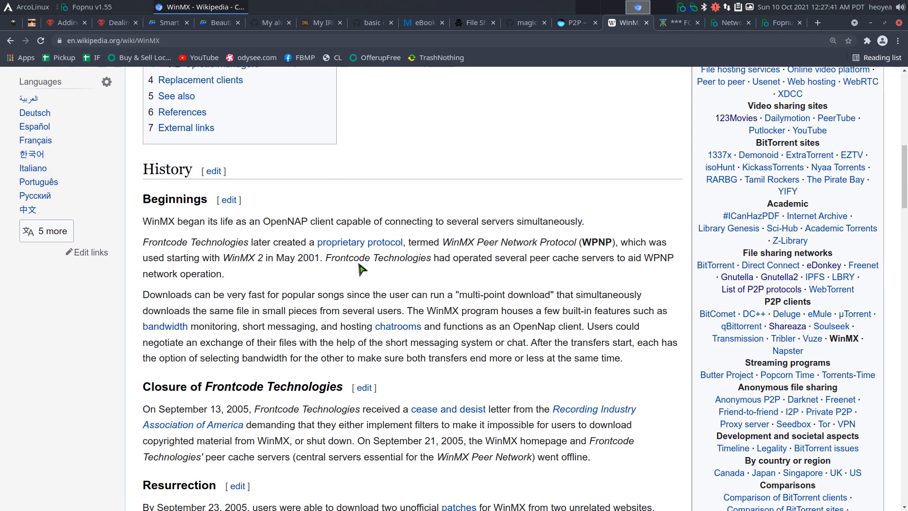
double_click(285, 221)
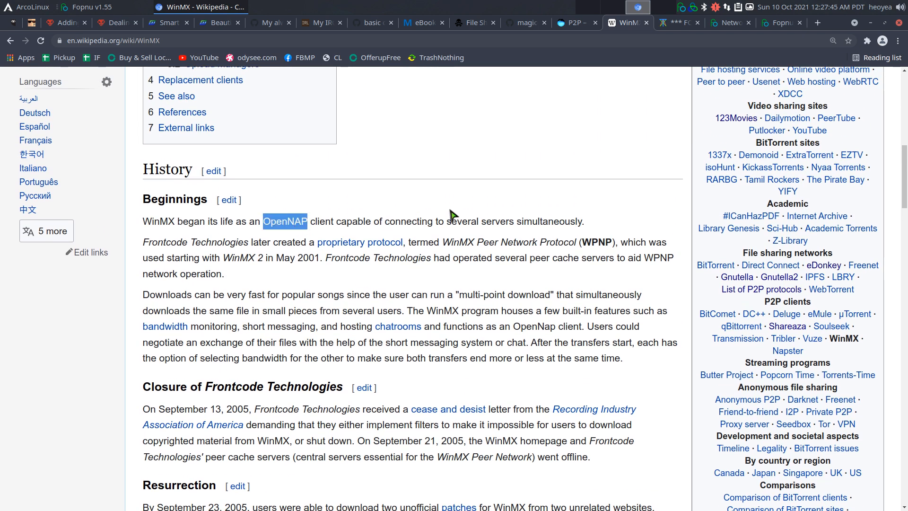
mouse_move(527, 272)
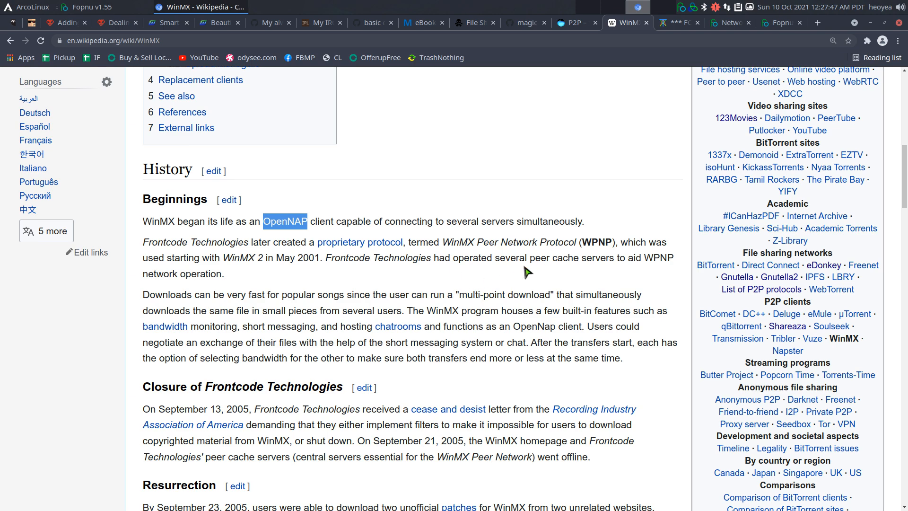
scroll(down, 3)
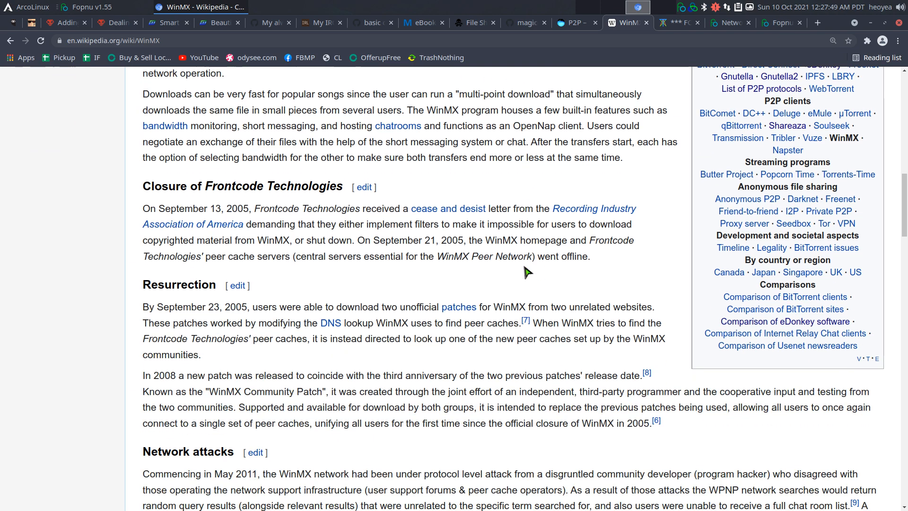
scroll(down, 3)
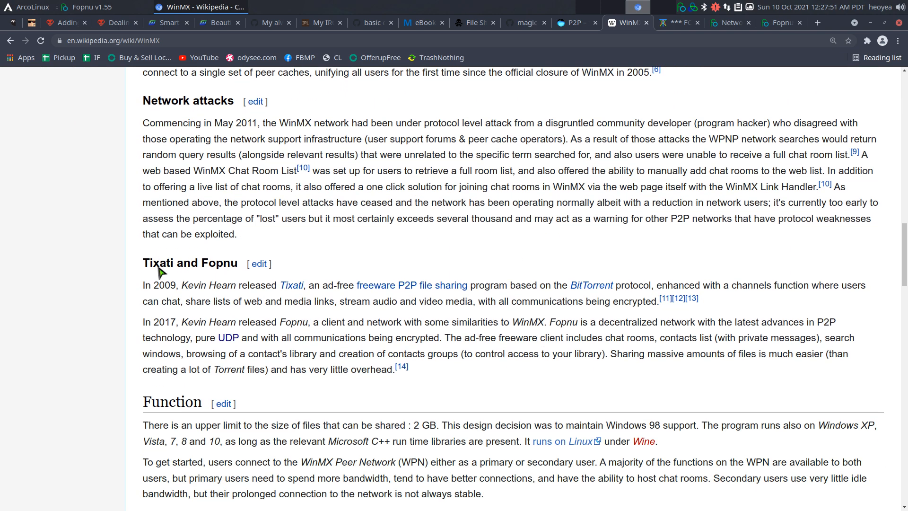
mouse_move(417, 321)
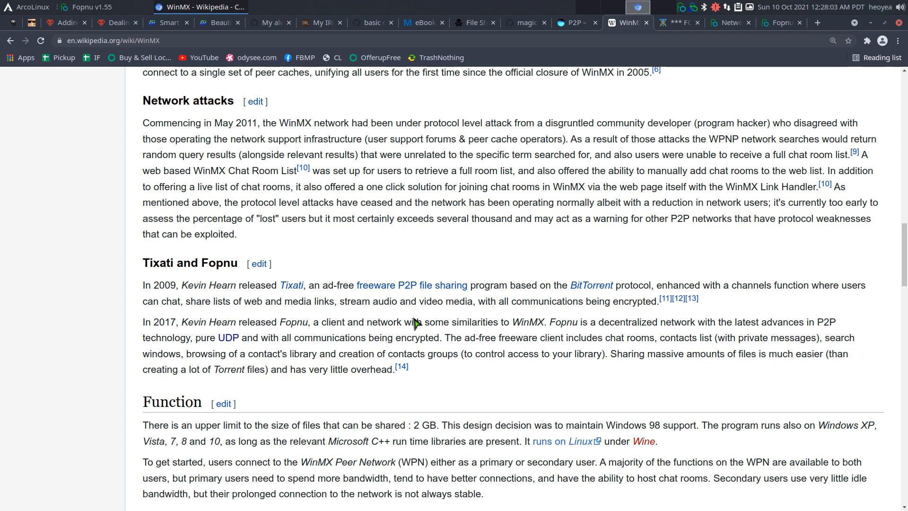
mouse_move(429, 262)
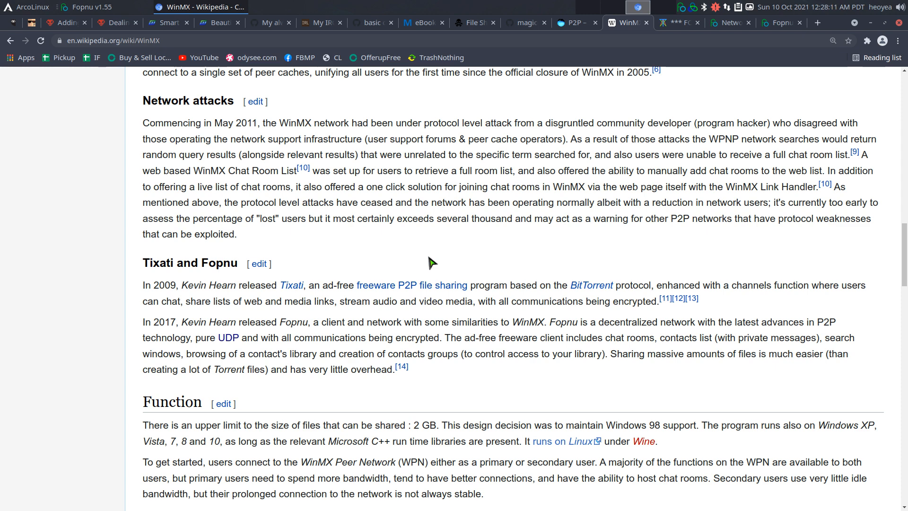
mouse_move(284, 348)
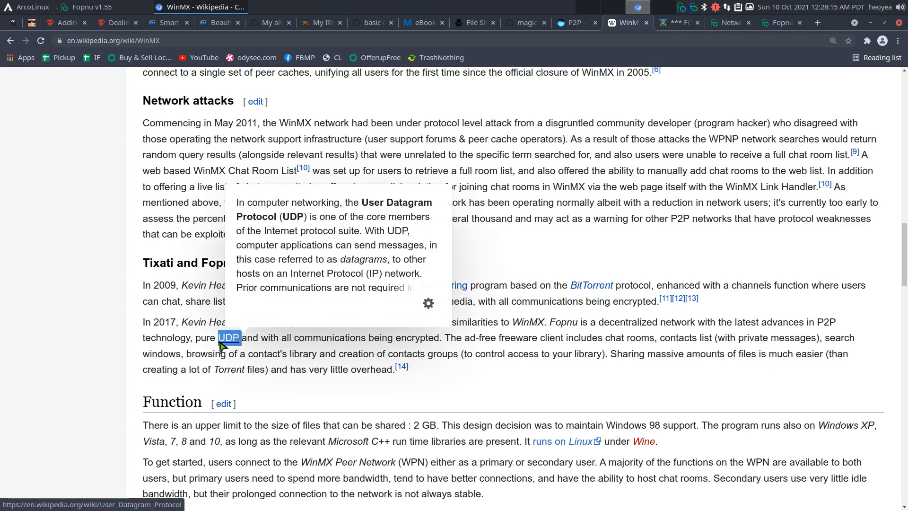
mouse_move(395, 341)
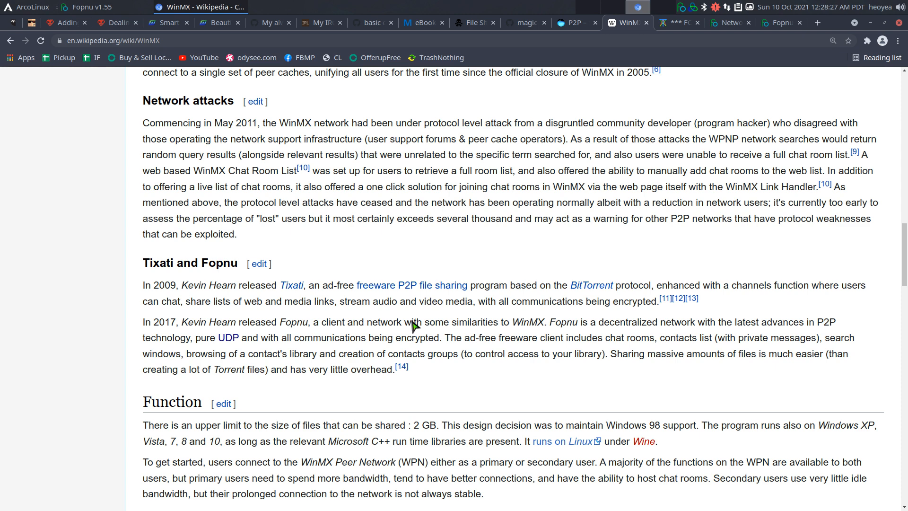
mouse_move(462, 319)
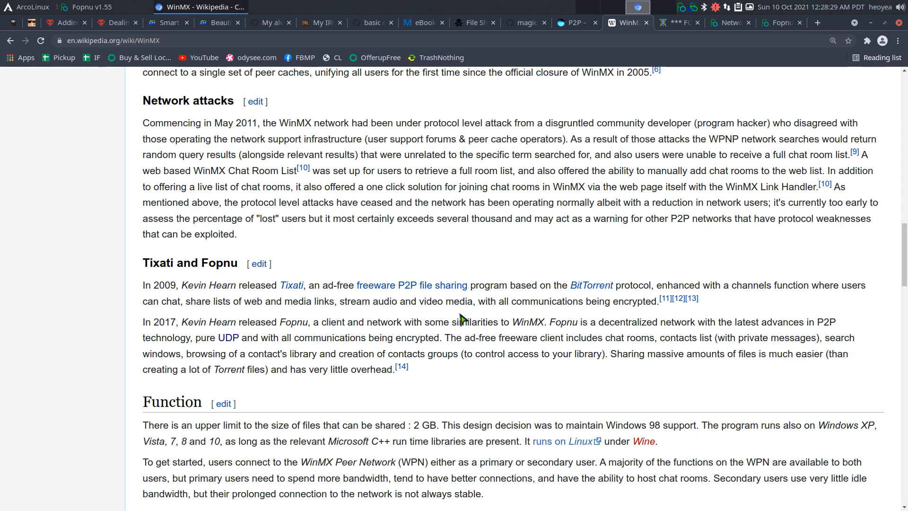
mouse_move(456, 323)
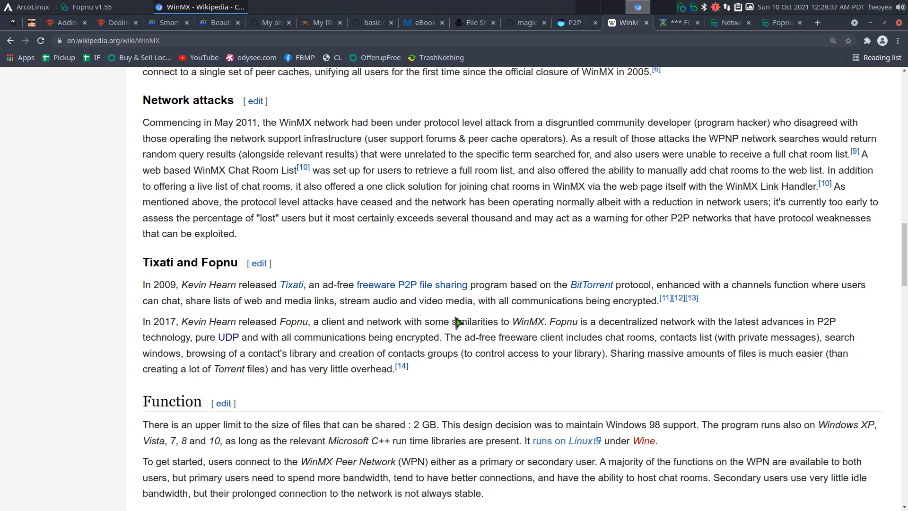
scroll(down, 3)
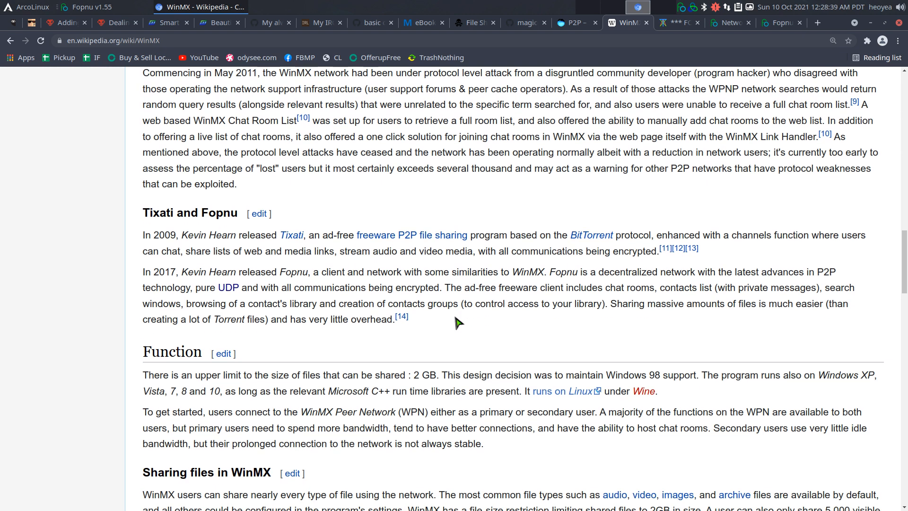